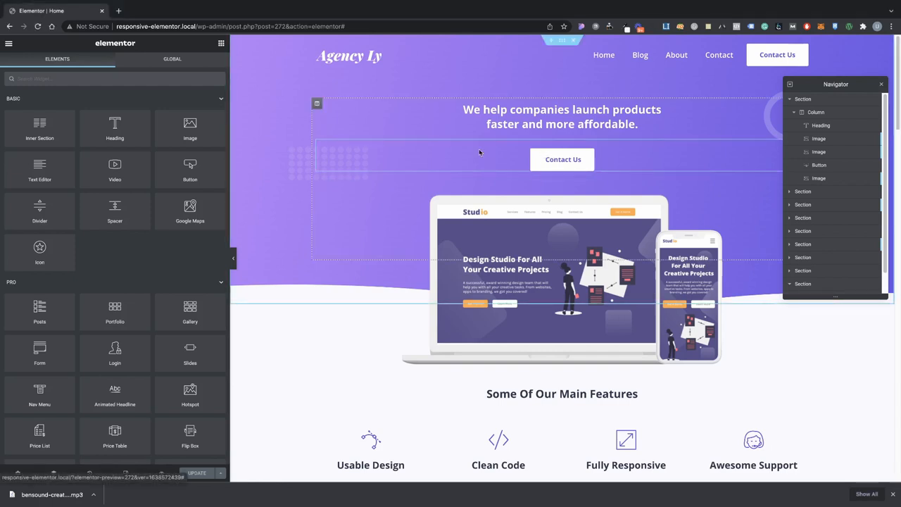
{"action": "mouse_move", "coordinate": [500, 161]}
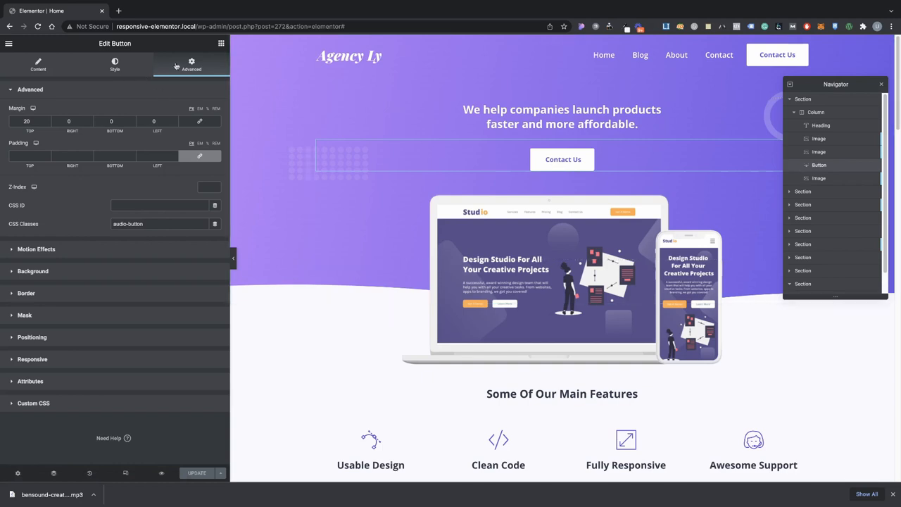
{"action": "mouse_move", "coordinate": [137, 195]}
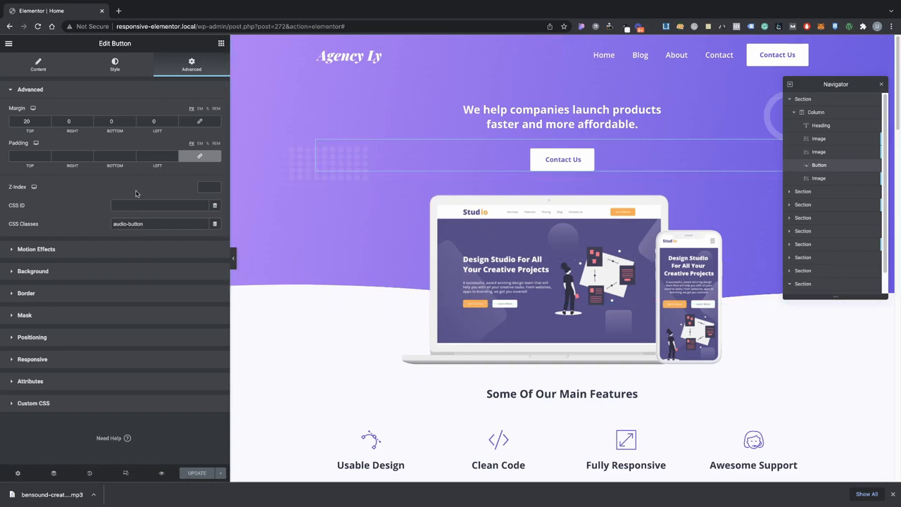
- Search the Elements panel for 'html' and place an HTML widget above the Contact Us button
{"action": "left_click", "coordinate": [9, 43]}
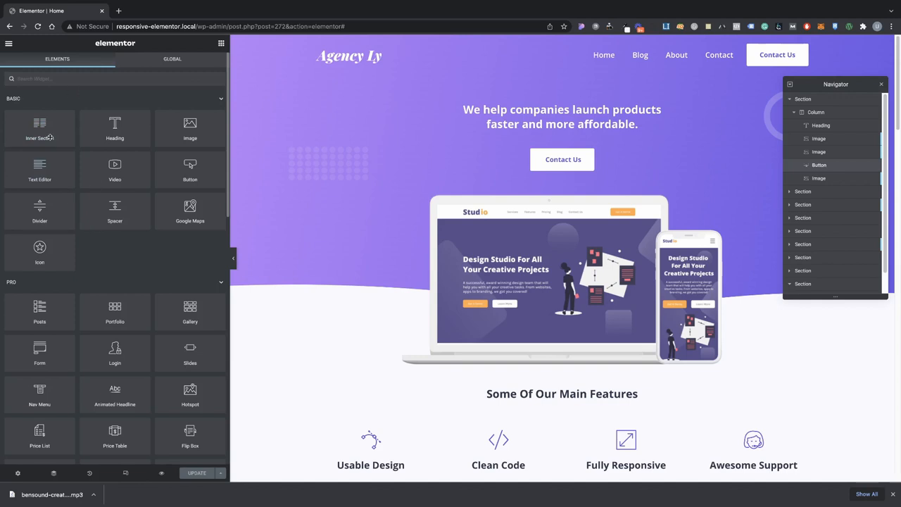
{"action": "type", "text": "n"}
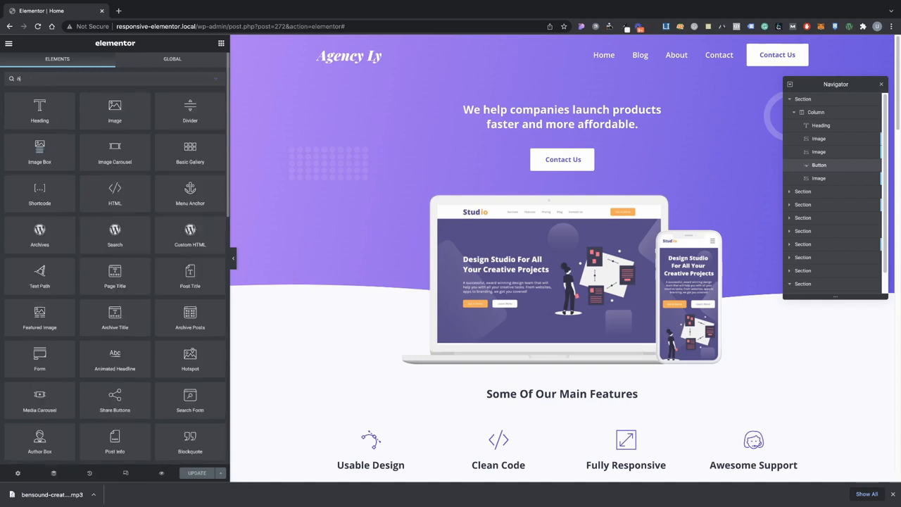
{"action": "type", "text": "html"}
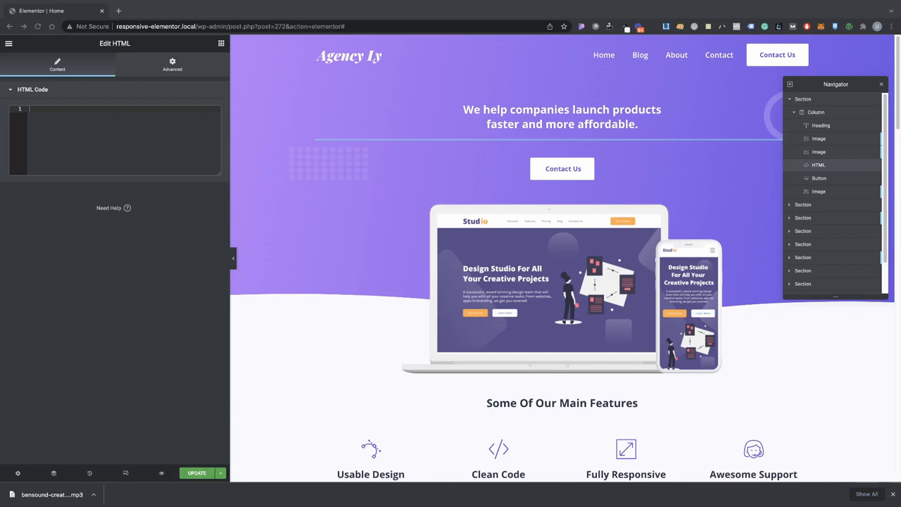
{"action": "mouse_move", "coordinate": [261, 244]}
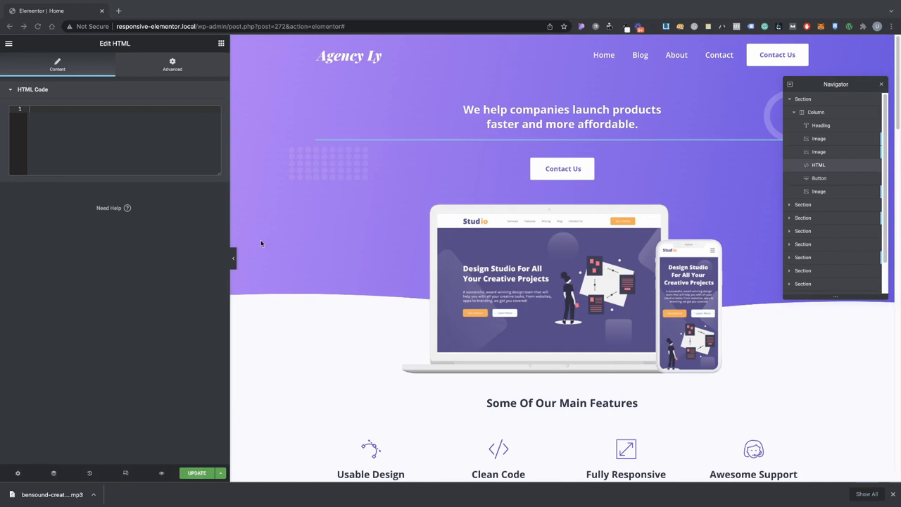
- Paste the audio toggle script and audio tag into the HTML widget's code box
{"action": "type", "text": "<script>"}
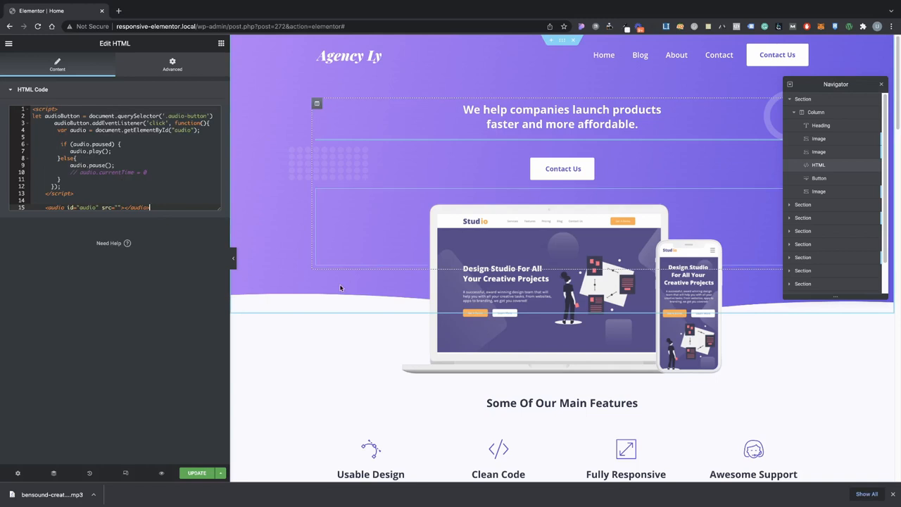
{"action": "scroll", "scroll_direction": "down", "scroll_amount": 3}
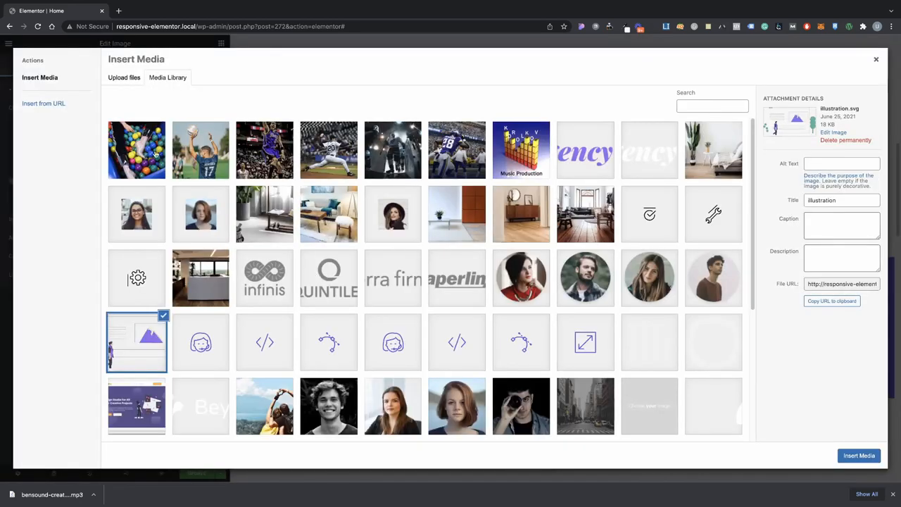
{"action": "mouse_move", "coordinate": [468, 255]}
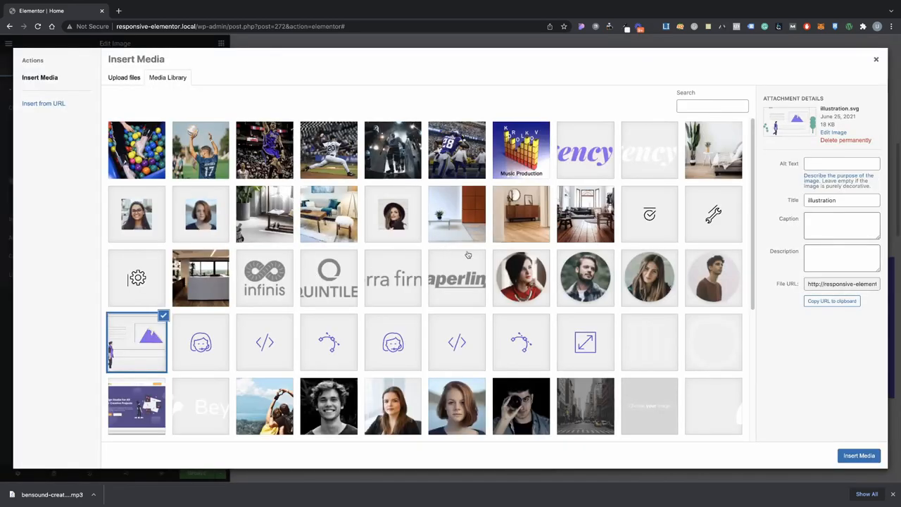
{"action": "scroll", "scroll_direction": "down", "scroll_amount": 3}
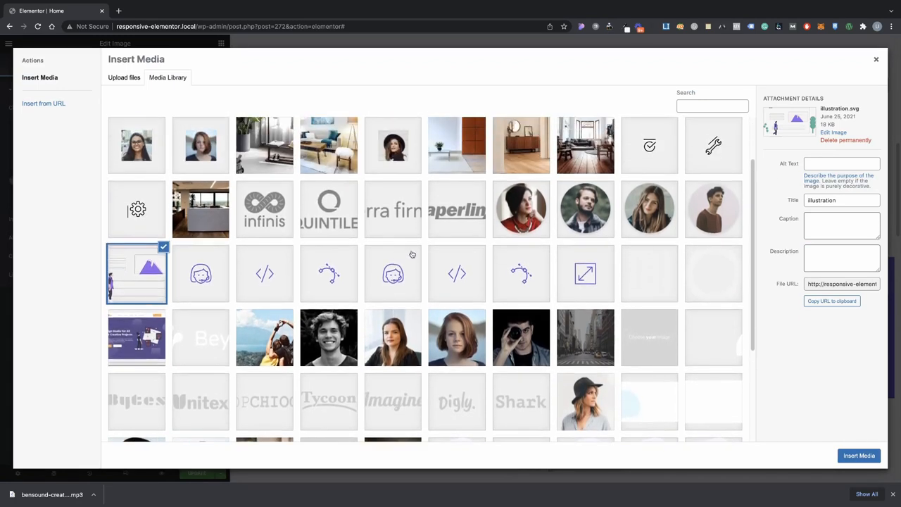
{"action": "scroll", "scroll_direction": "up", "scroll_amount": 3}
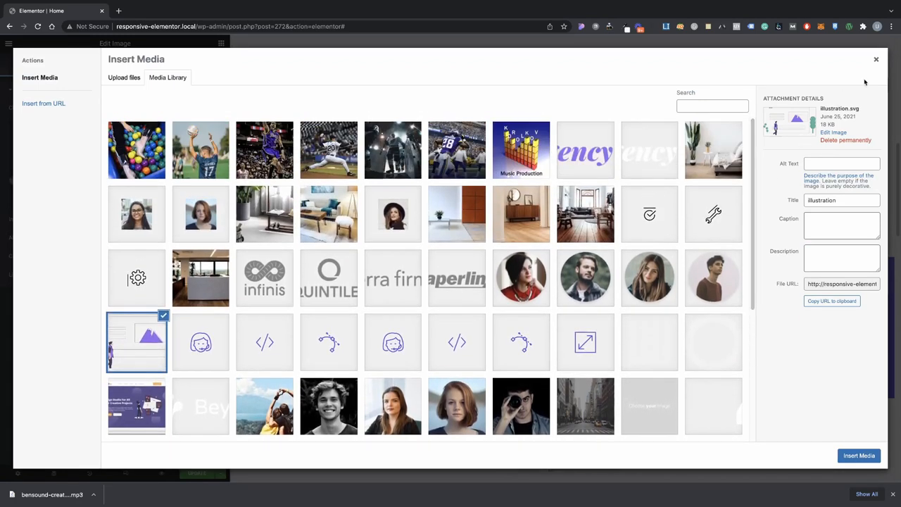
- Browse the Media Library from the mission image and close it without inserting anything
{"action": "left_click", "coordinate": [858, 455]}
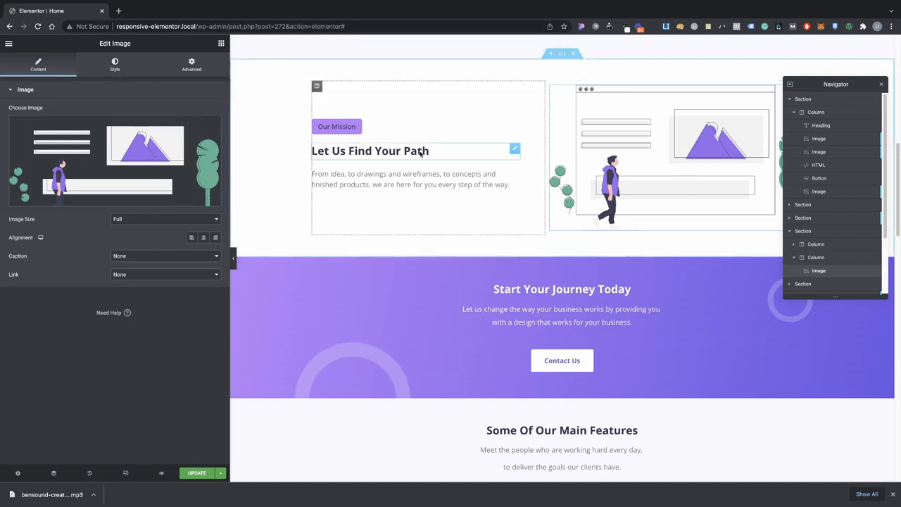
{"action": "left_click", "coordinate": [115, 162]}
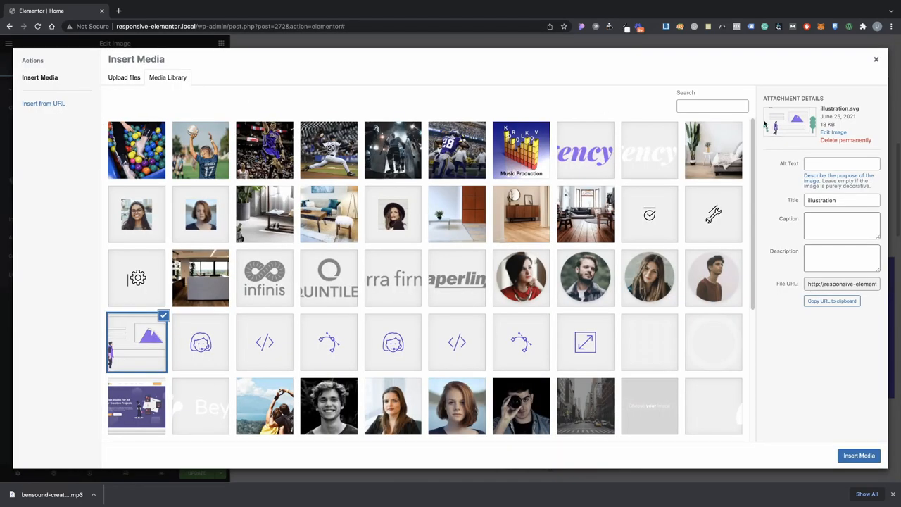
{"action": "left_click", "coordinate": [858, 455]}
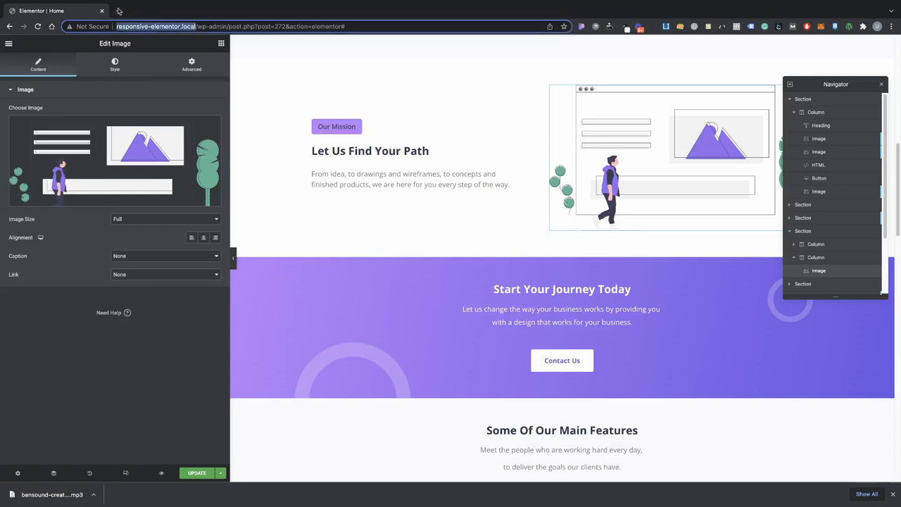
- Copy the This is Funny MP3's file URL from the WordPress Media Library, then return to the editor
{"action": "left_click", "coordinate": [223, 11]}
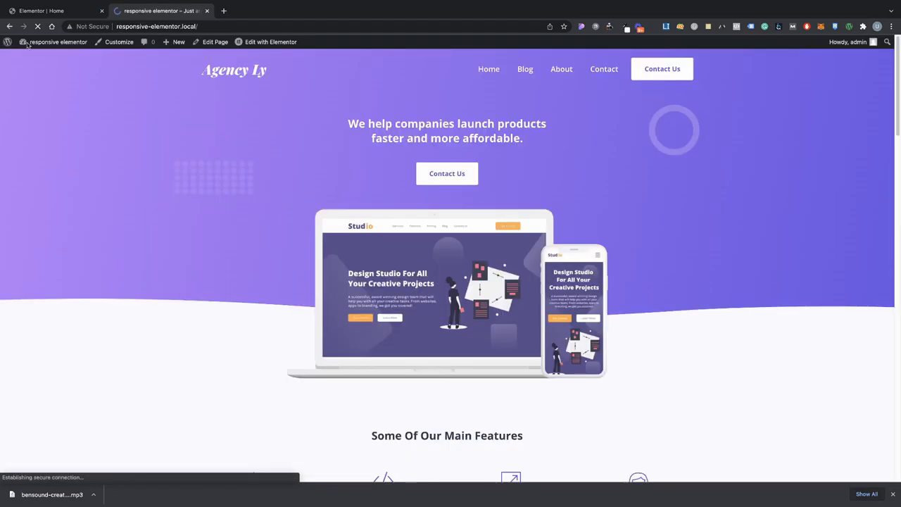
{"action": "left_click", "coordinate": [59, 41]}
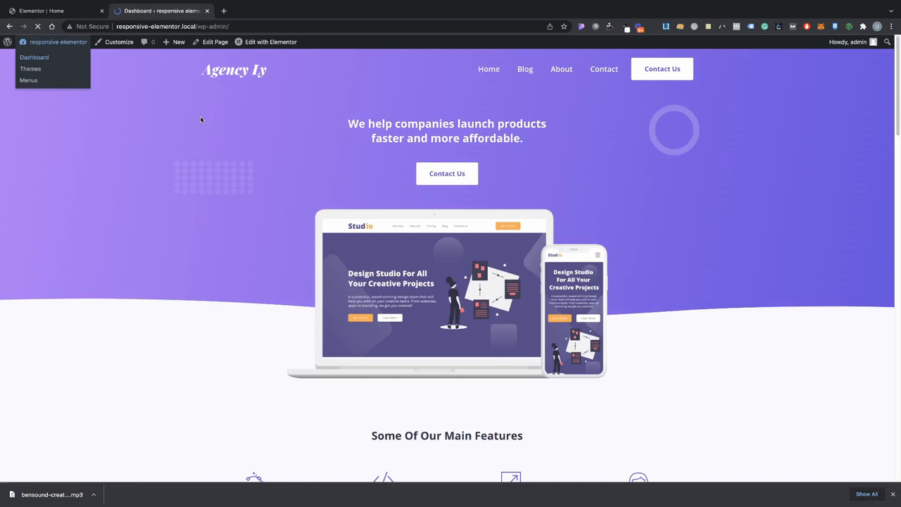
{"action": "left_click", "coordinate": [34, 57]}
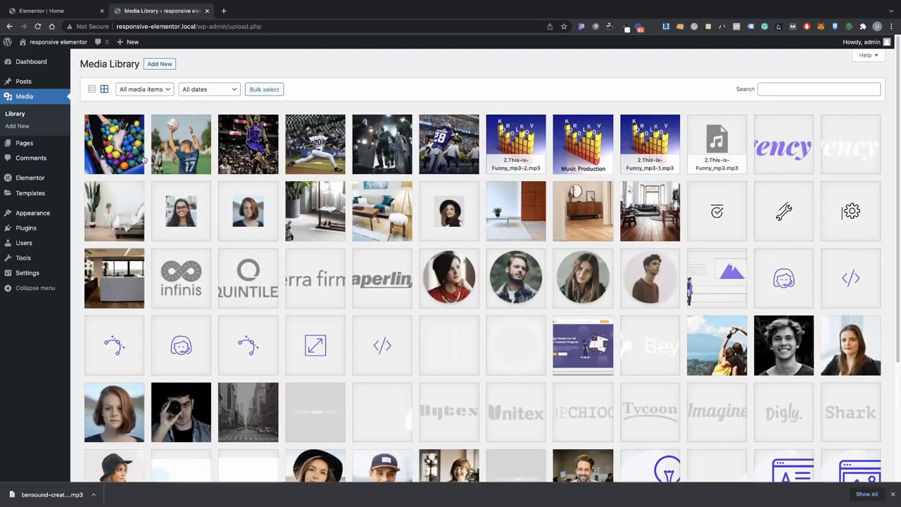
{"action": "left_click", "coordinate": [716, 143]}
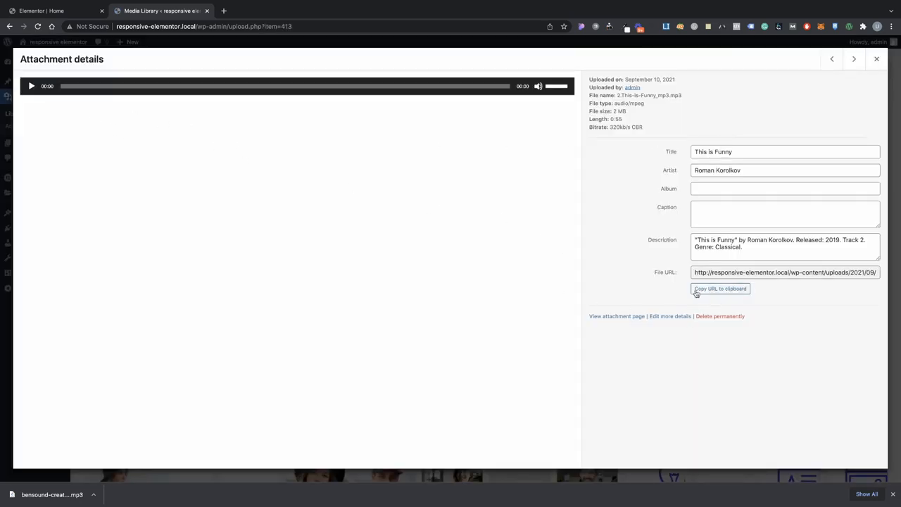
{"action": "left_click", "coordinate": [720, 289]}
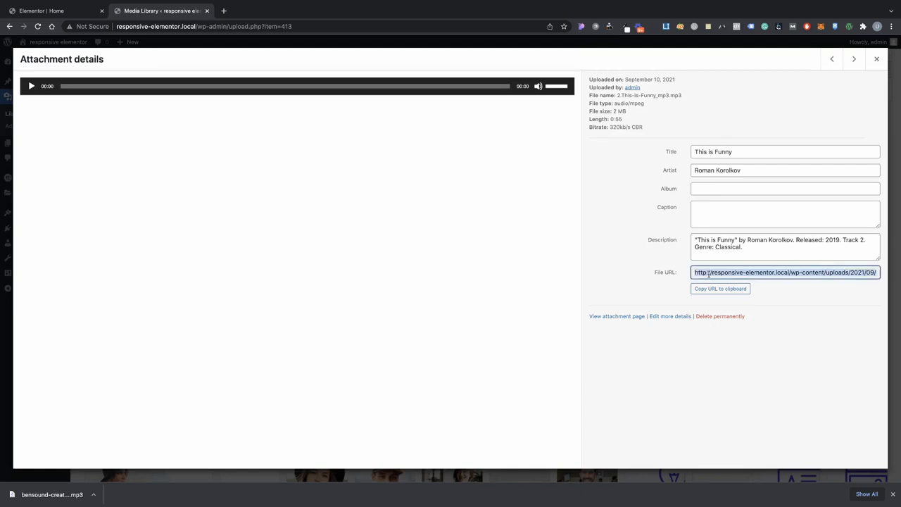
{"action": "mouse_move", "coordinate": [238, 66]}
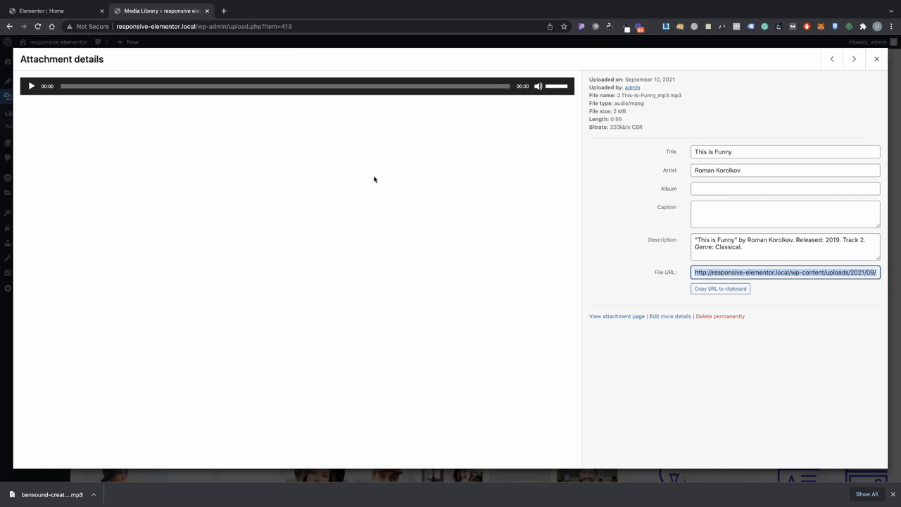
{"action": "left_click", "coordinate": [41, 10]}
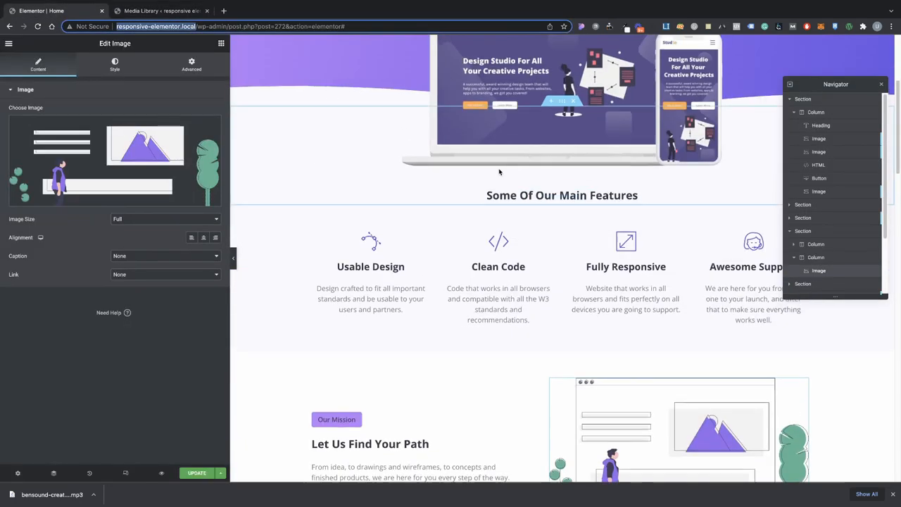
- Paste the MP3 URL into the HTML widget's audio src, then select the Contact Us button
{"action": "scroll", "scroll_direction": "up", "scroll_amount": 3}
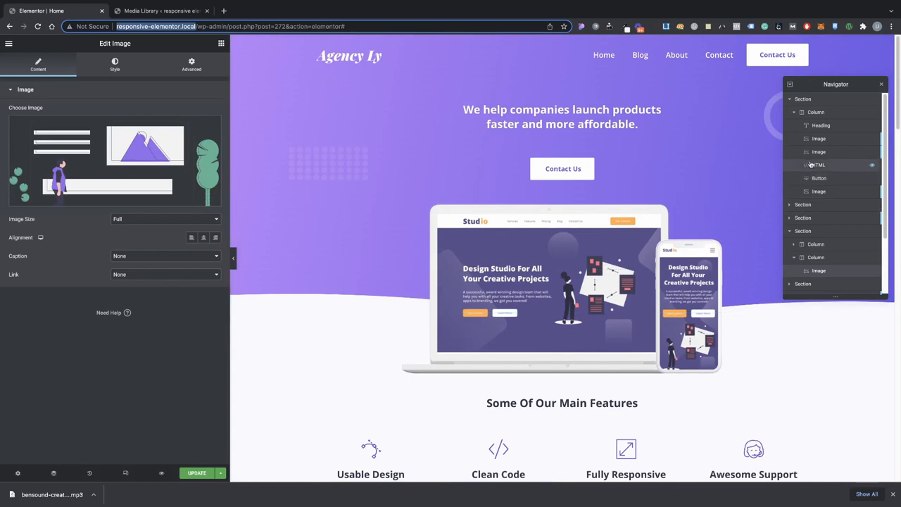
{"action": "left_click", "coordinate": [817, 164]}
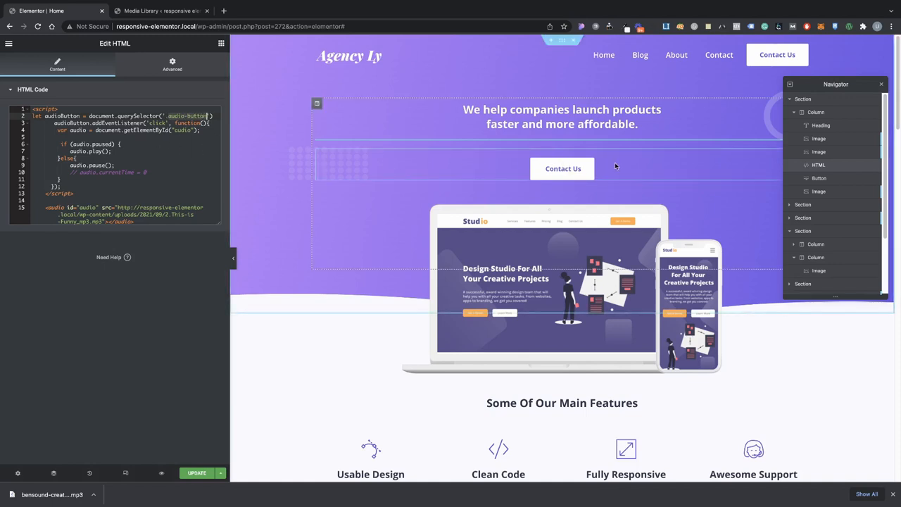
{"action": "left_click", "coordinate": [819, 178]}
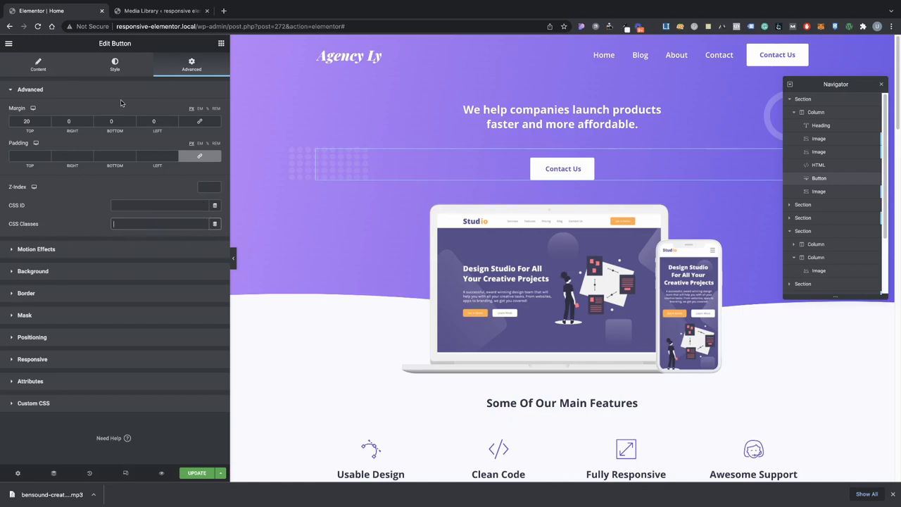
- Add a CSS ID beside the button's audio-button class, then reopen the HTML widget code
{"action": "type", "text": "audio-button"}
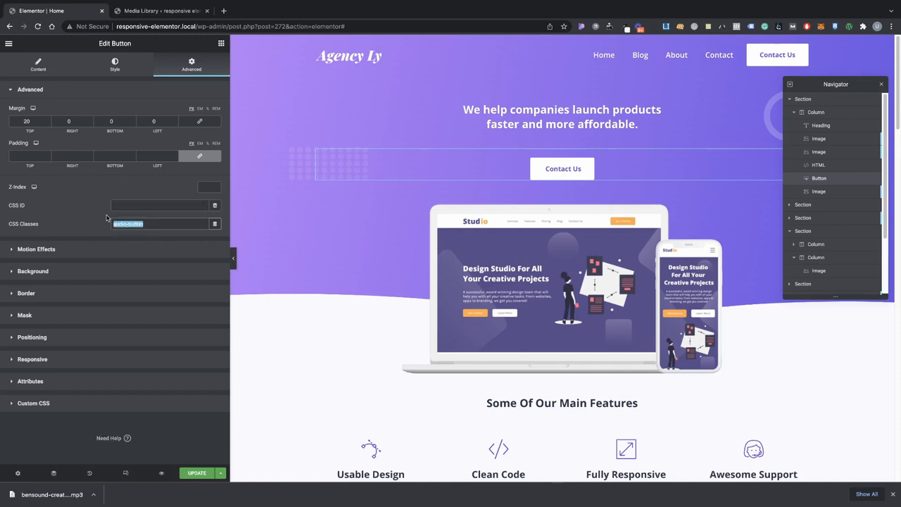
{"action": "mouse_move", "coordinate": [146, 205]}
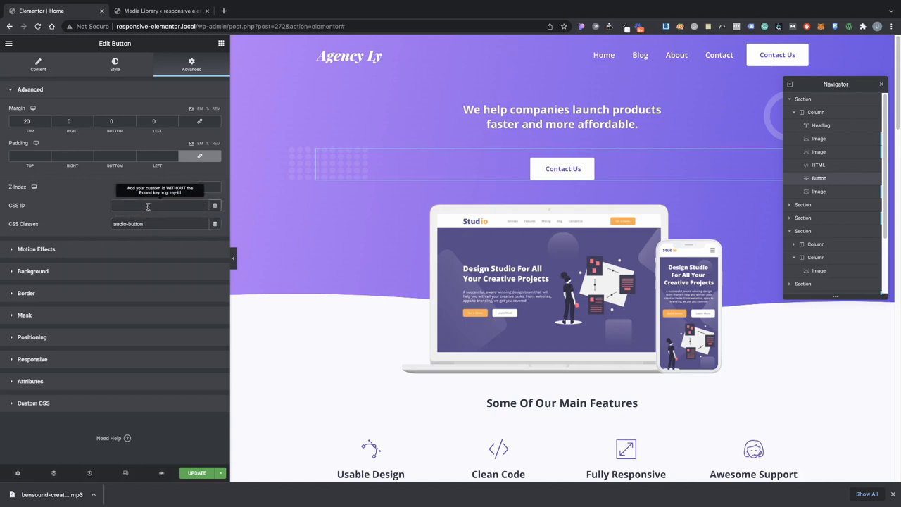
{"action": "type", "text": "#"}
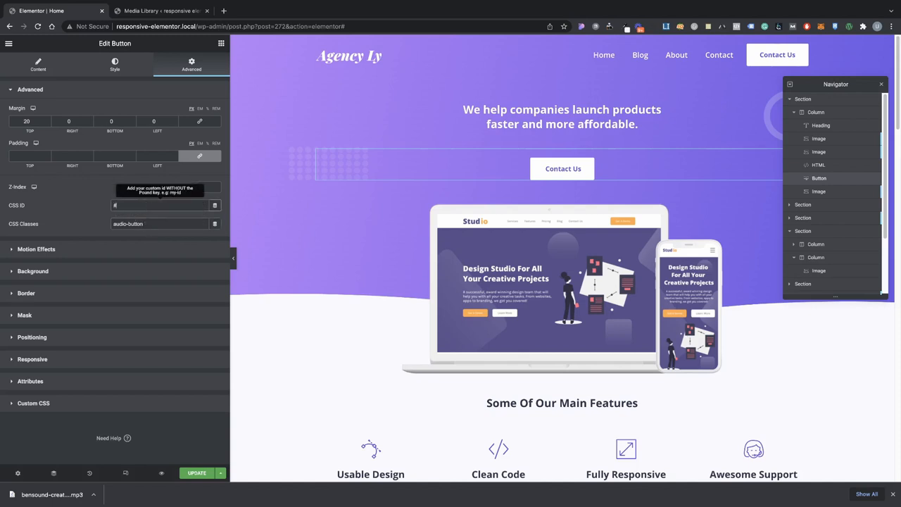
{"action": "type", "text": "audiobtn"}
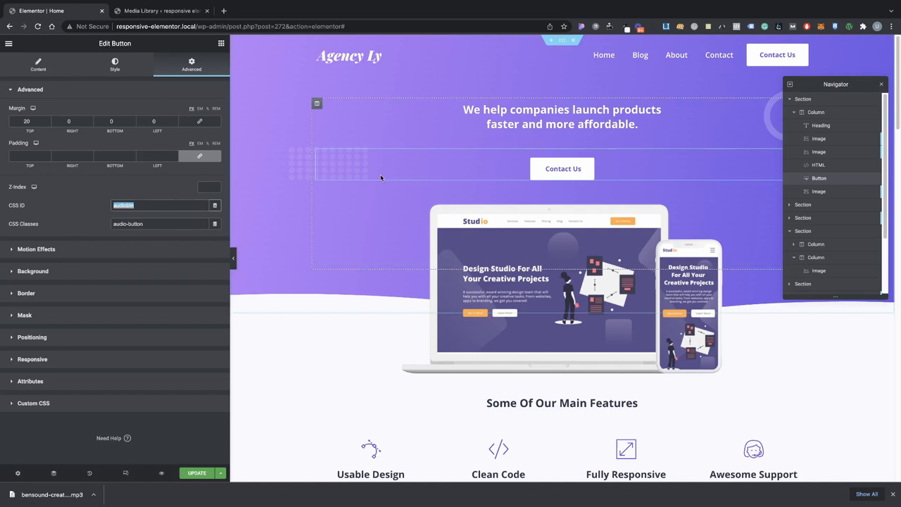
{"action": "left_click", "coordinate": [819, 164]}
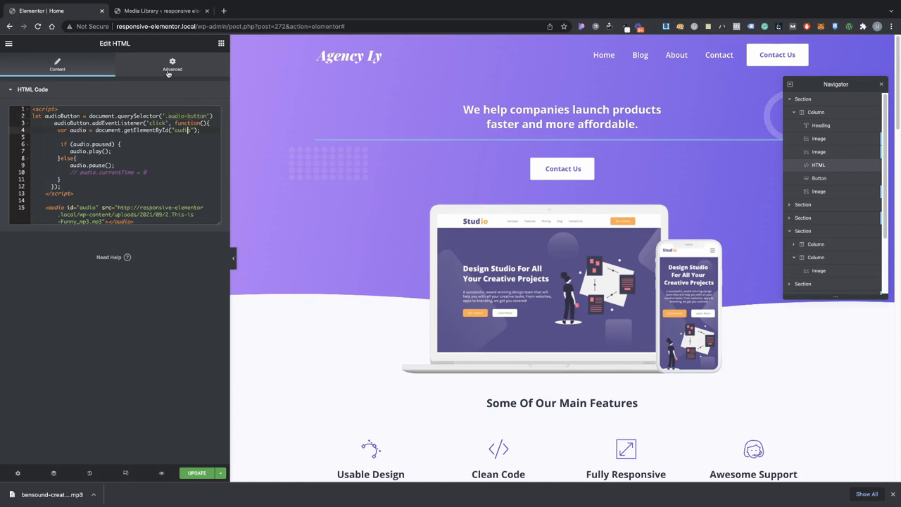
- Clear the Contact Us button's CSS ID, keeping only audio-button, and update the page
{"action": "left_click", "coordinate": [818, 177]}
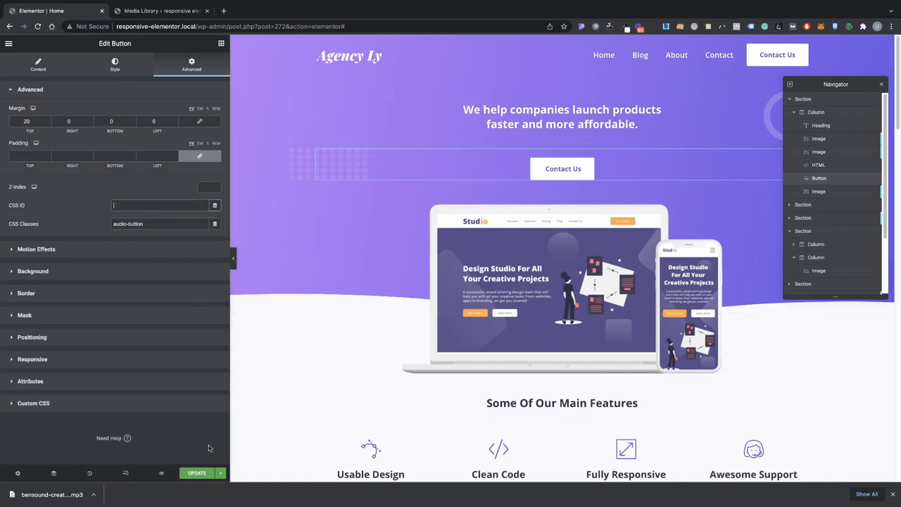
{"action": "left_click", "coordinate": [196, 472]}
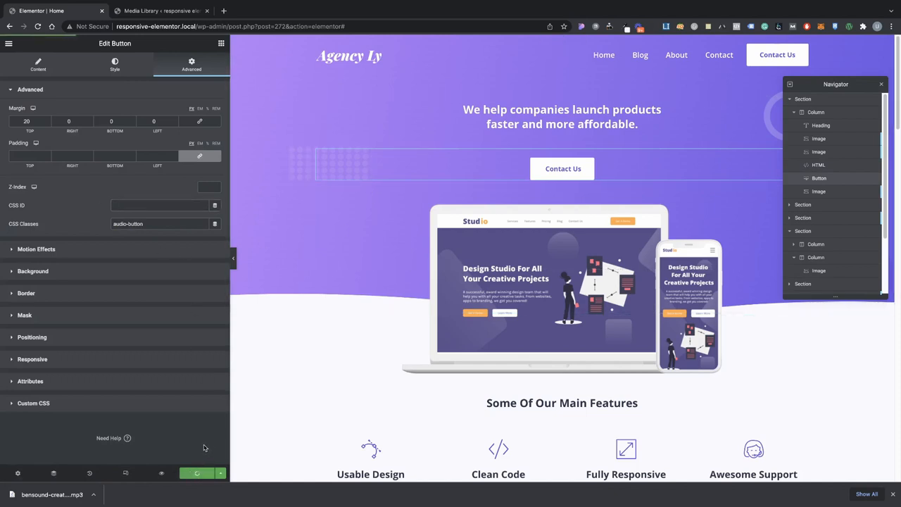
{"action": "mouse_move", "coordinate": [162, 483]}
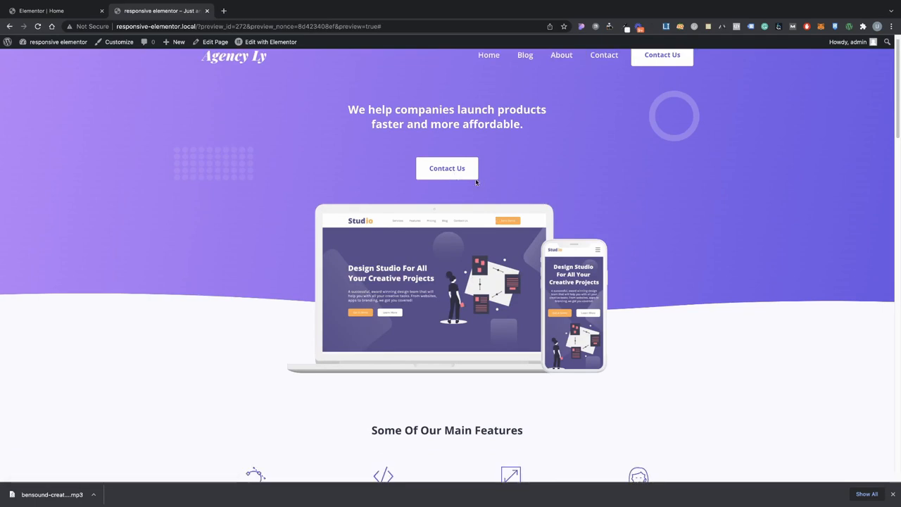
- Drag the HTML widget below the last image in the Navigator and update the page
{"action": "left_click", "coordinate": [270, 42]}
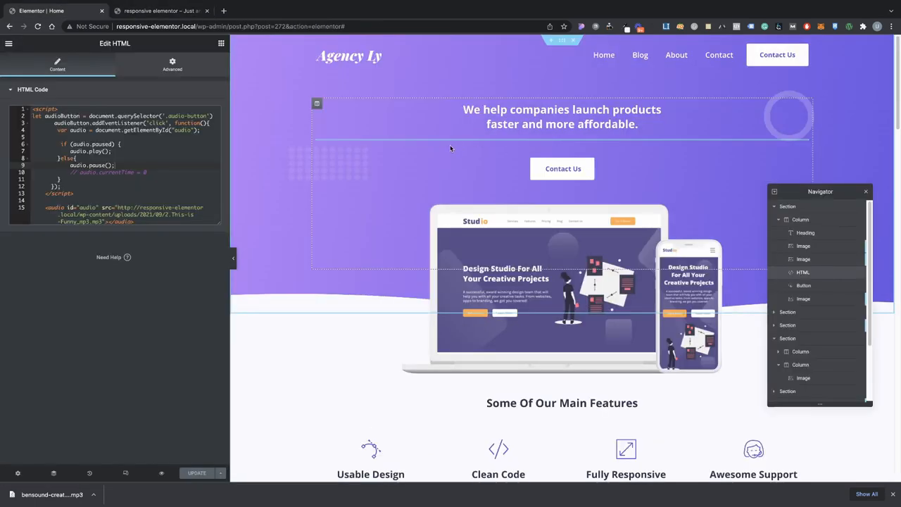
{"action": "mouse_move", "coordinate": [573, 137]}
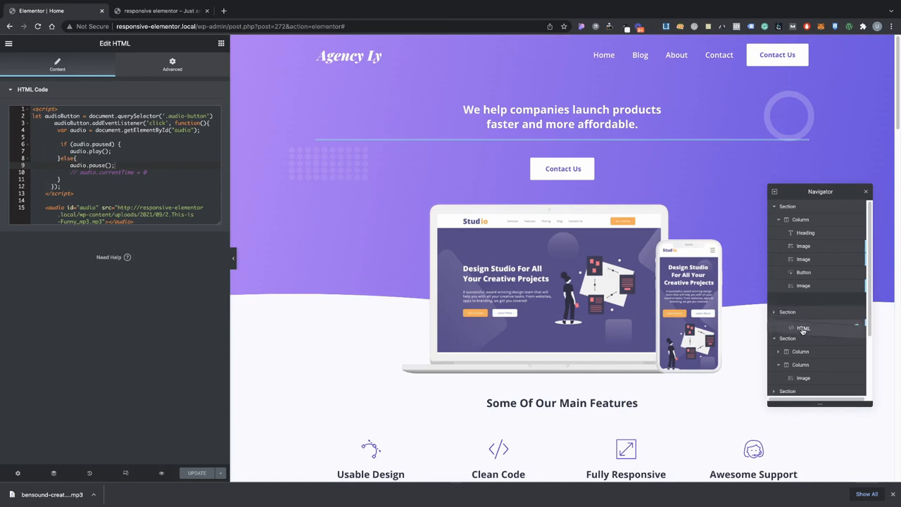
{"action": "scroll", "scroll_direction": "down", "scroll_amount": 3}
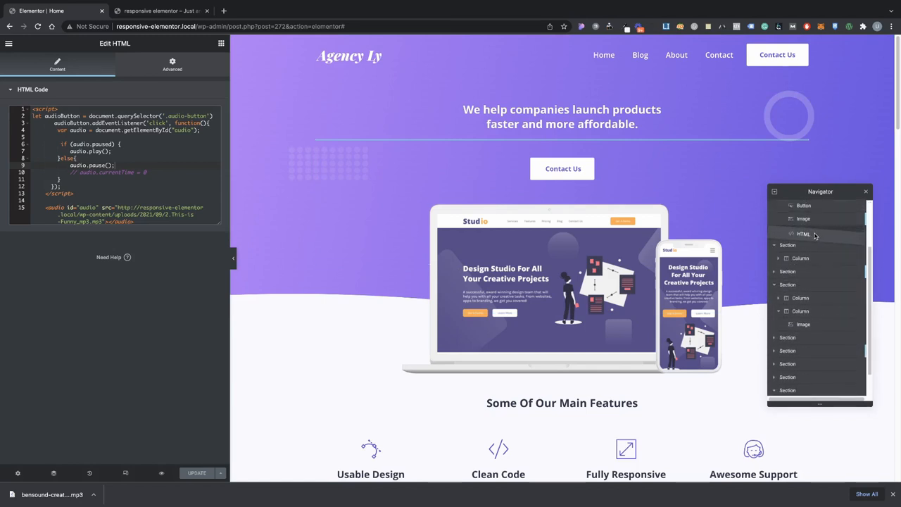
{"action": "left_click", "coordinate": [803, 233]}
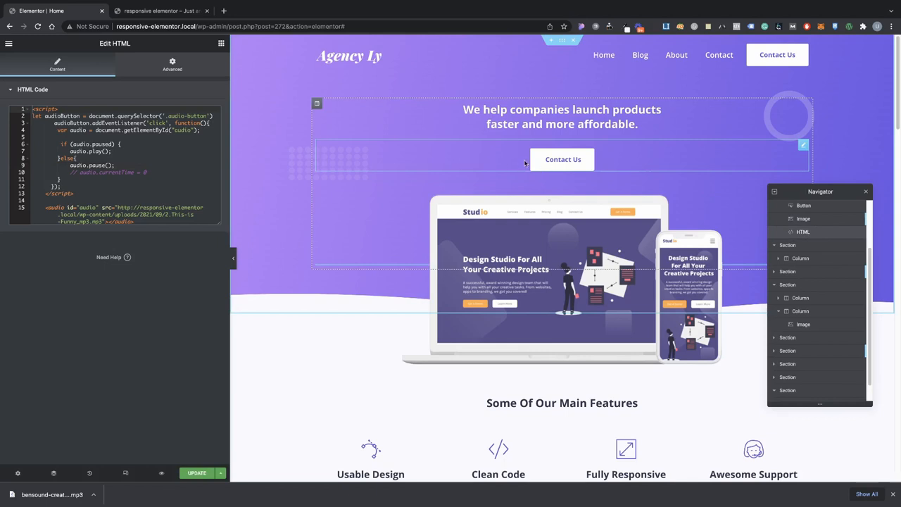
{"action": "mouse_move", "coordinate": [507, 153]}
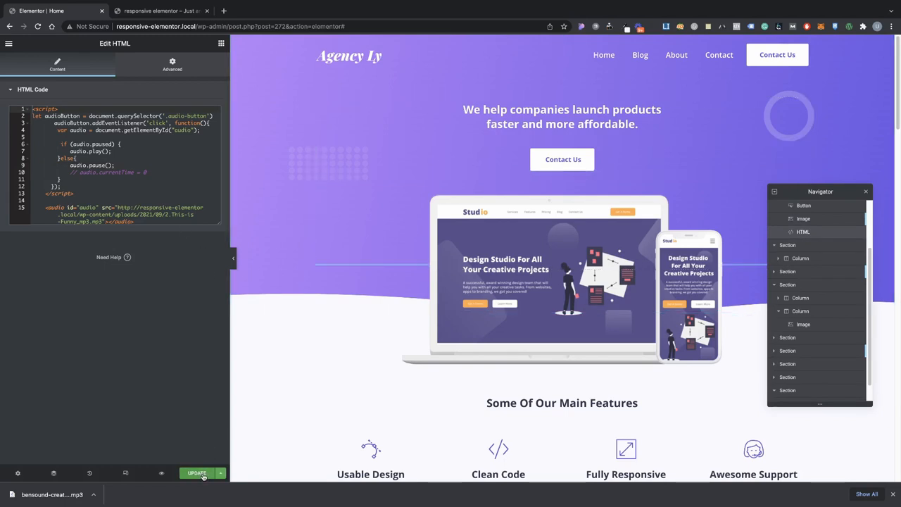
{"action": "left_click", "coordinate": [197, 473]}
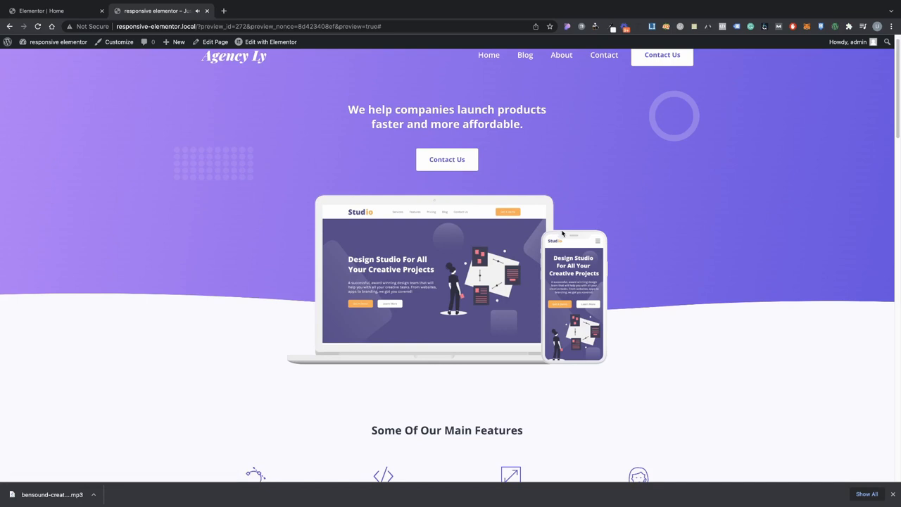
{"action": "mouse_move", "coordinate": [455, 258]}
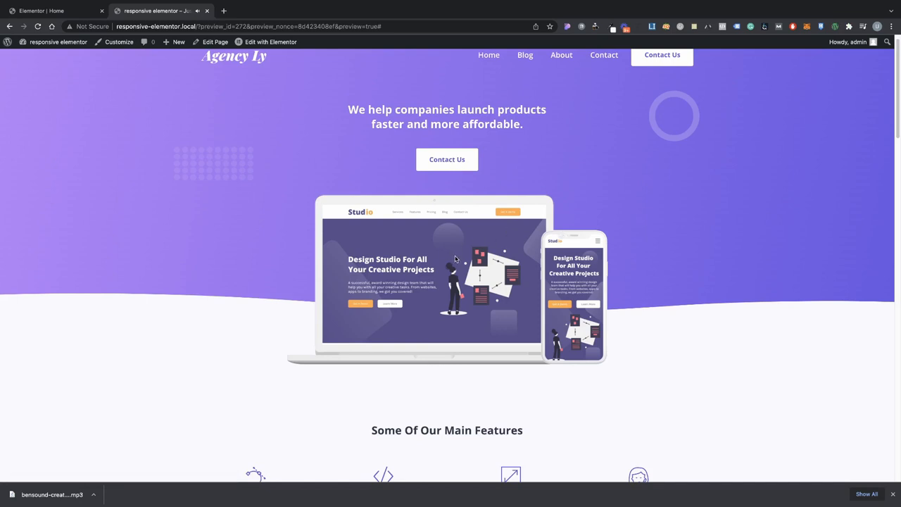
{"action": "mouse_move", "coordinate": [452, 176]}
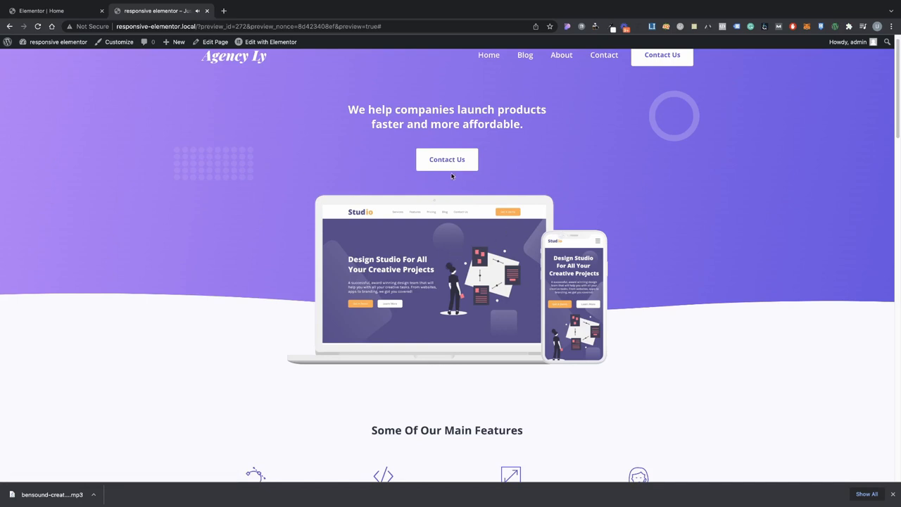
{"action": "mouse_move", "coordinate": [443, 168]}
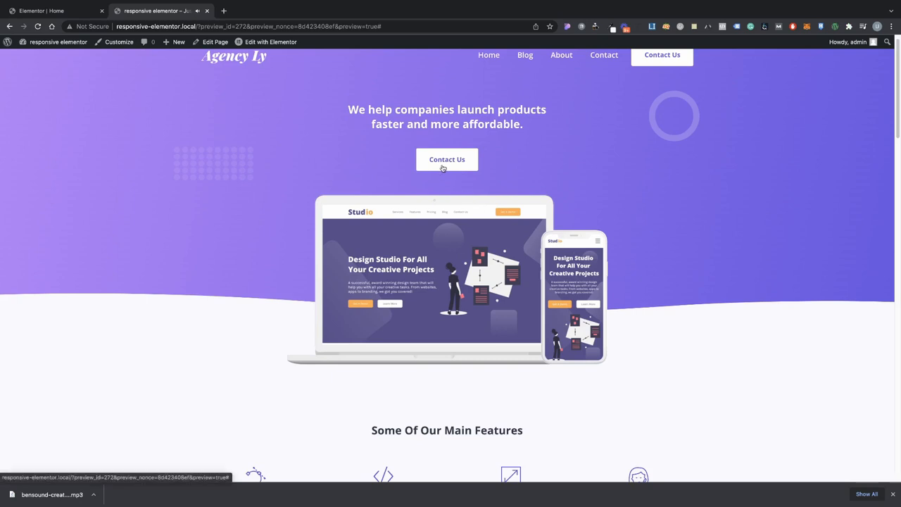
{"action": "mouse_move", "coordinate": [495, 238]}
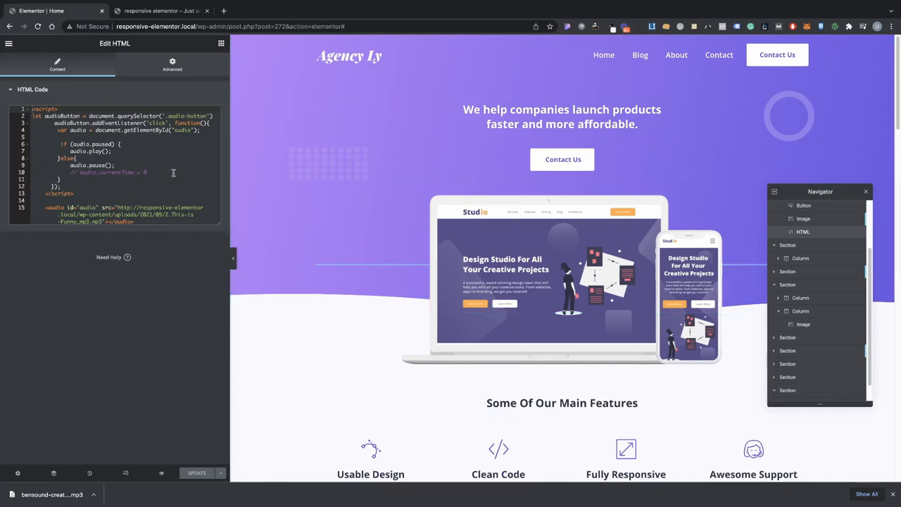
- Uncomment audio.currentTime = 0, update the page, and test it in the preview
{"action": "left_click", "coordinate": [563, 159]}
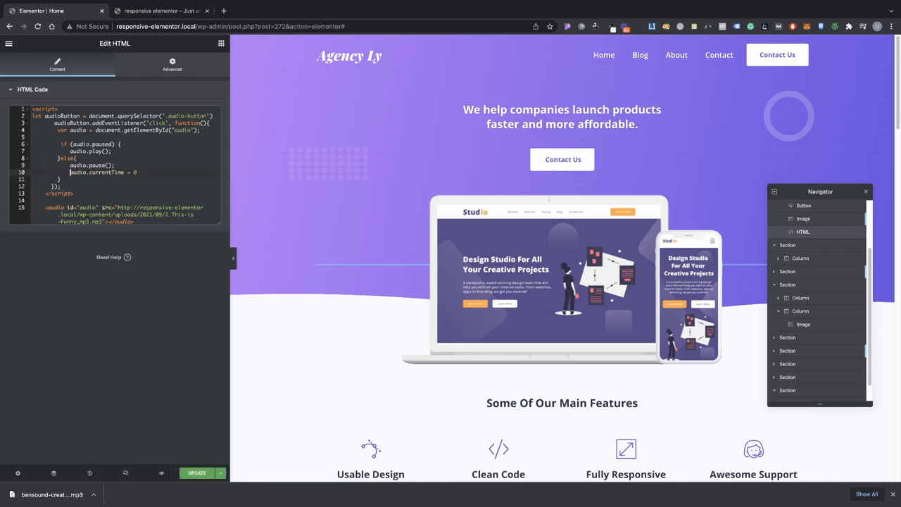
{"action": "left_click", "coordinate": [197, 473]}
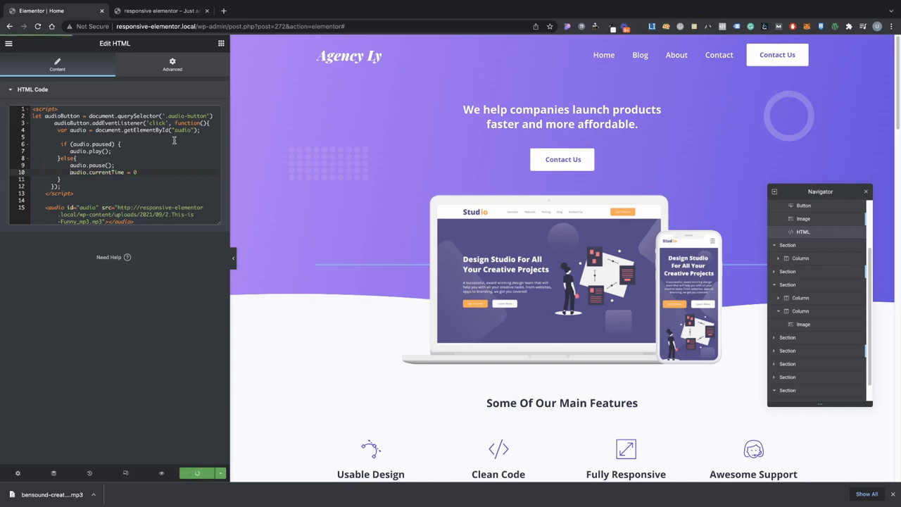
{"action": "left_click", "coordinate": [162, 10]}
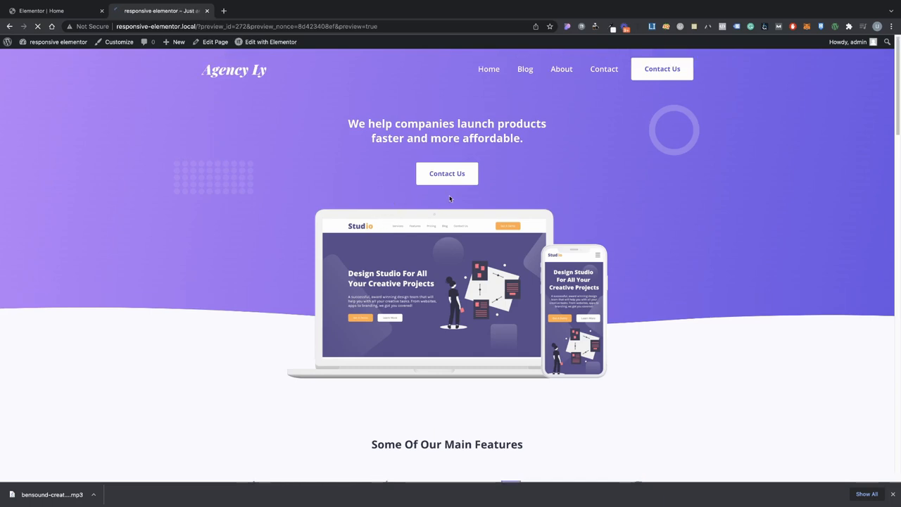
{"action": "scroll", "scroll_direction": "down", "scroll_amount": 3}
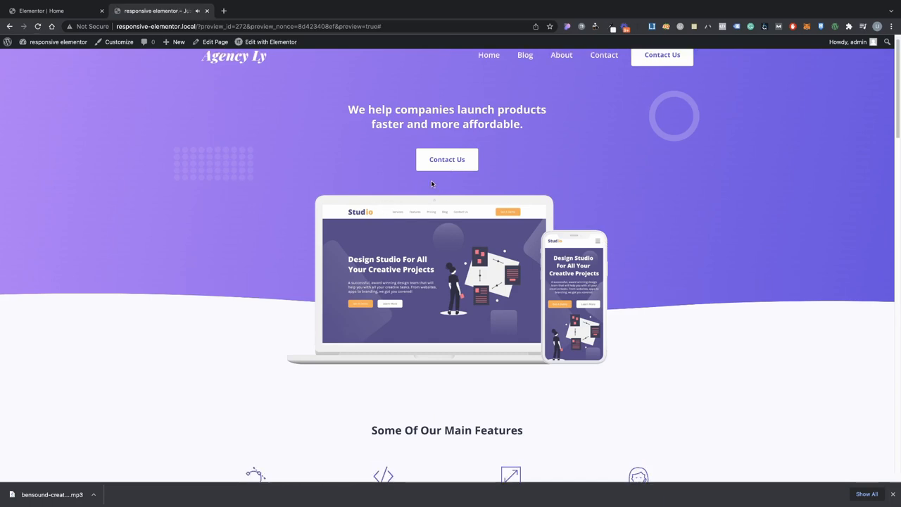
{"action": "mouse_move", "coordinate": [450, 174]}
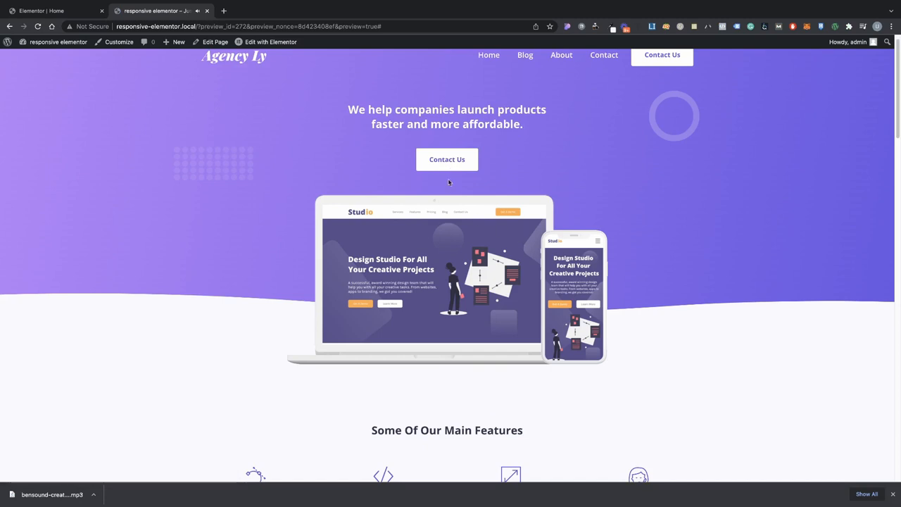
- Back in the editor, comment out the currentTime reset line again
{"action": "left_click", "coordinate": [270, 42]}
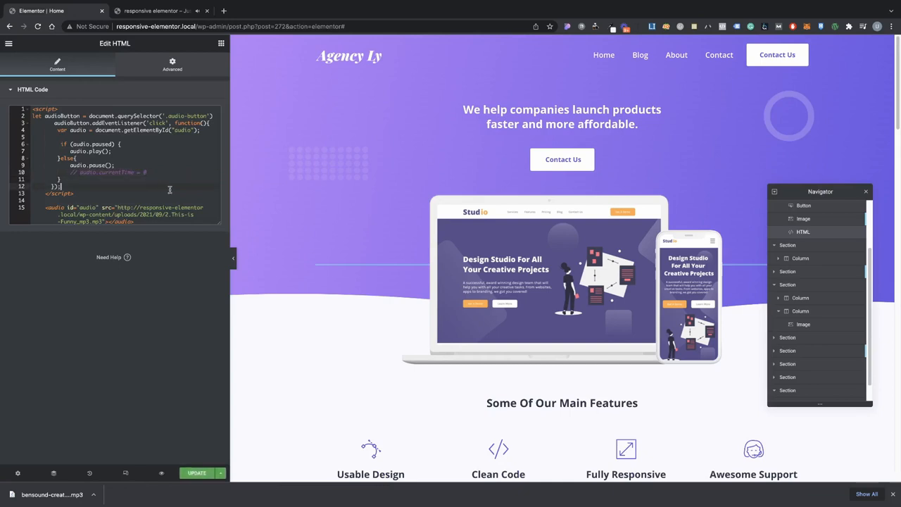
{"action": "scroll", "scroll_direction": "down", "scroll_amount": 3}
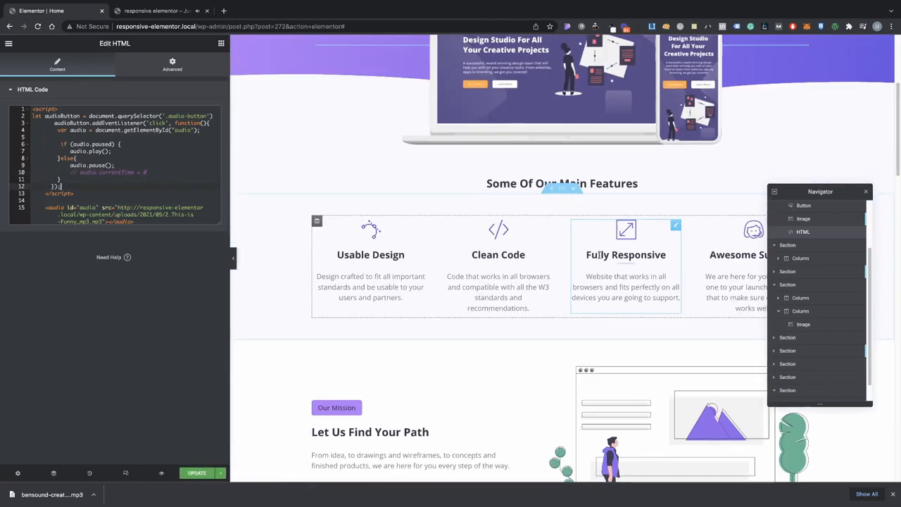
{"action": "scroll", "scroll_direction": "down", "scroll_amount": 3}
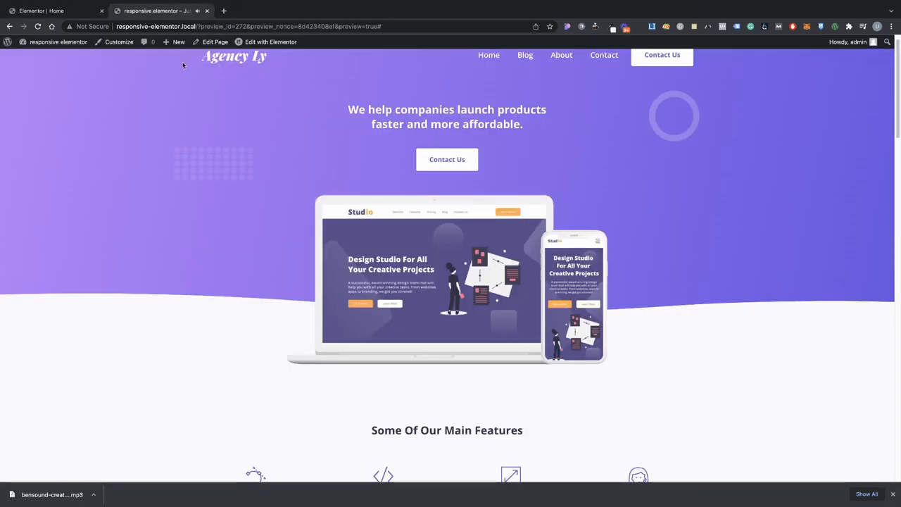
- Review the HTML widget's audio script and drag an Icon widget under Let Us Find Your Path
{"action": "left_click", "coordinate": [271, 42]}
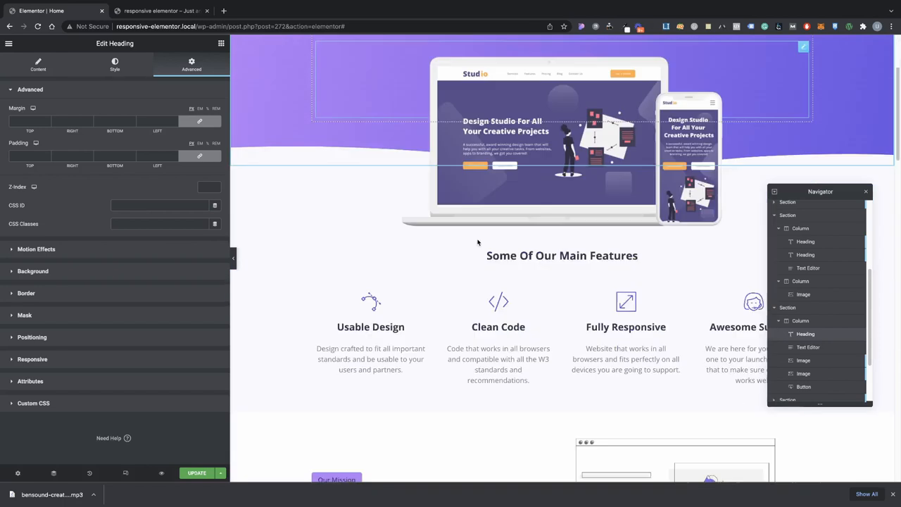
{"action": "scroll", "scroll_direction": "down", "scroll_amount": 3}
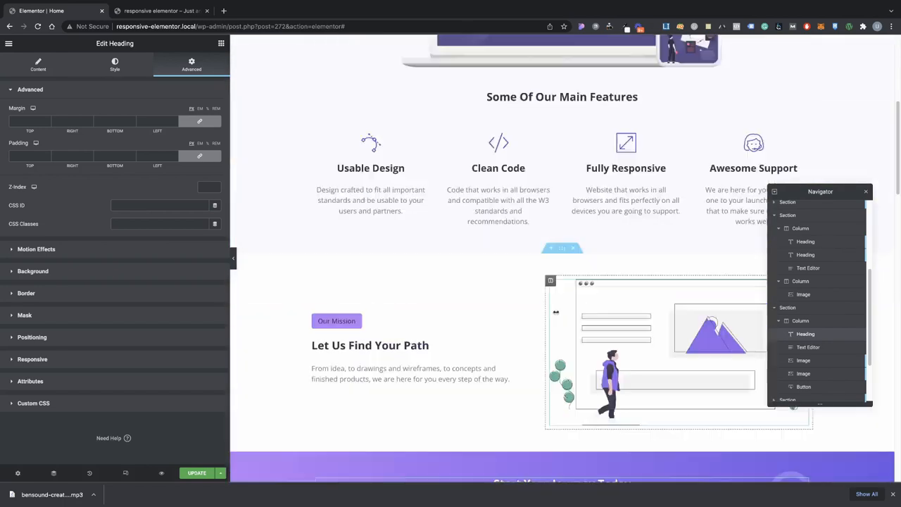
{"action": "scroll", "scroll_direction": "up", "scroll_amount": 3}
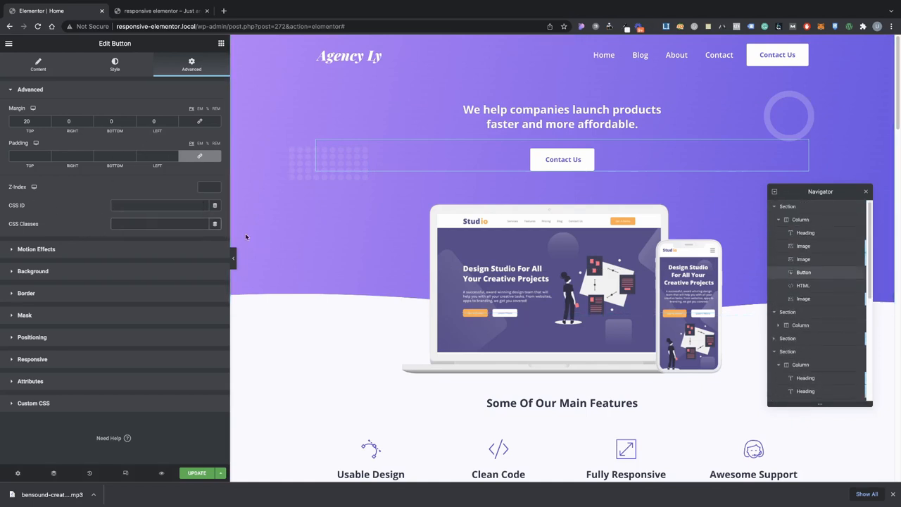
{"action": "scroll", "scroll_direction": "down", "scroll_amount": 3}
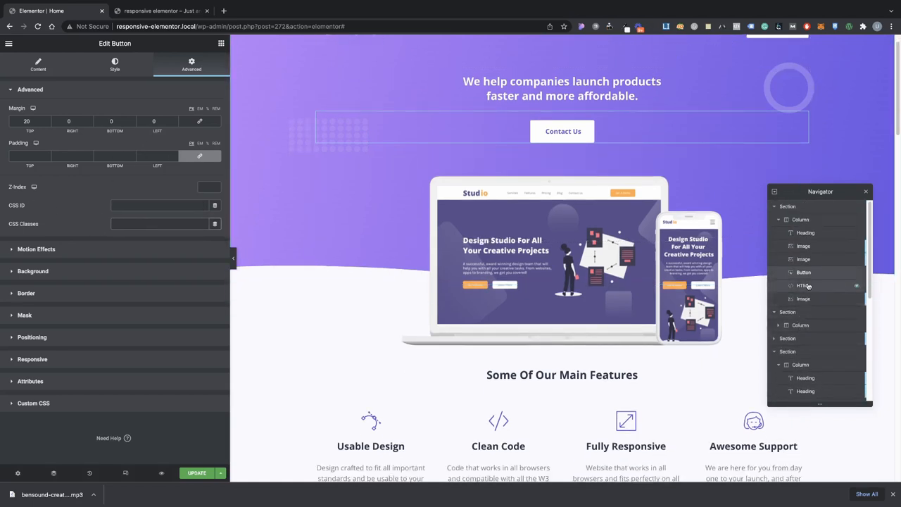
{"action": "left_click", "coordinate": [803, 285]}
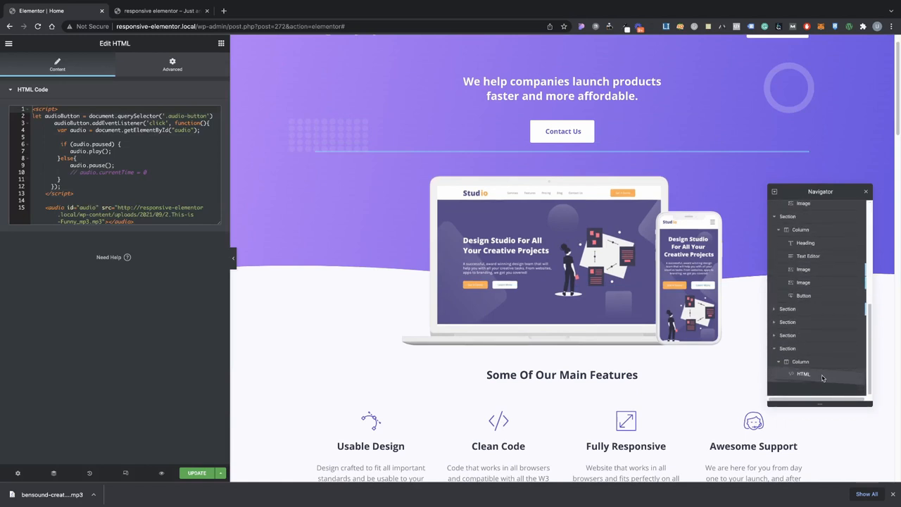
{"action": "scroll", "scroll_direction": "down", "scroll_amount": 3}
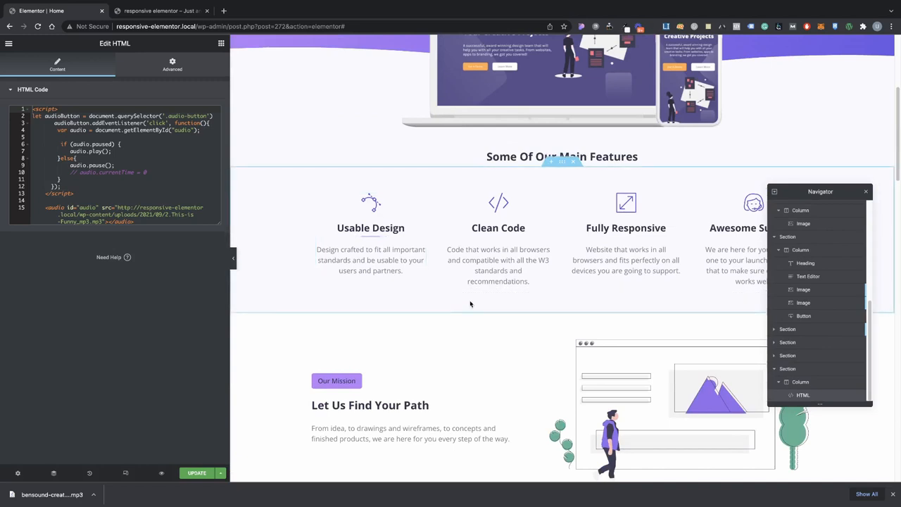
{"action": "scroll", "scroll_direction": "down", "scroll_amount": 3}
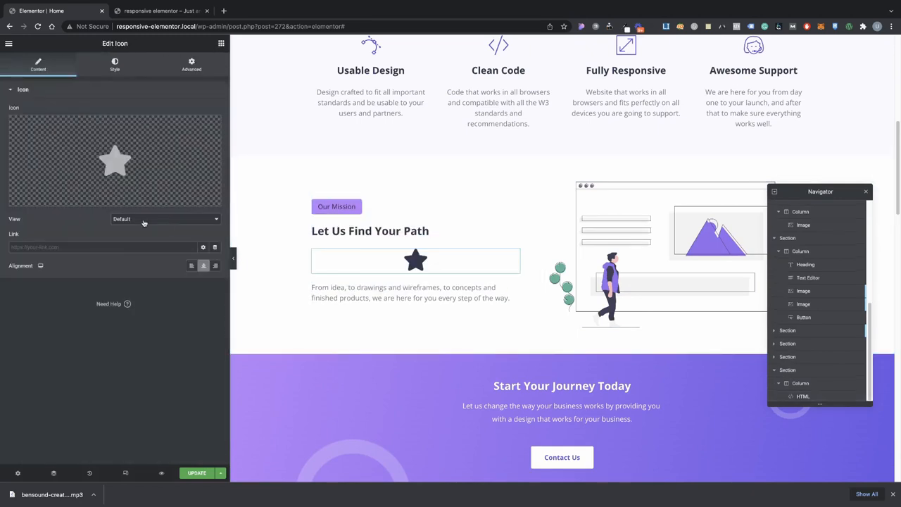
- Swap the star for the Play icon from the Icon Library, update, and check the live page
{"action": "left_click", "coordinate": [192, 64]}
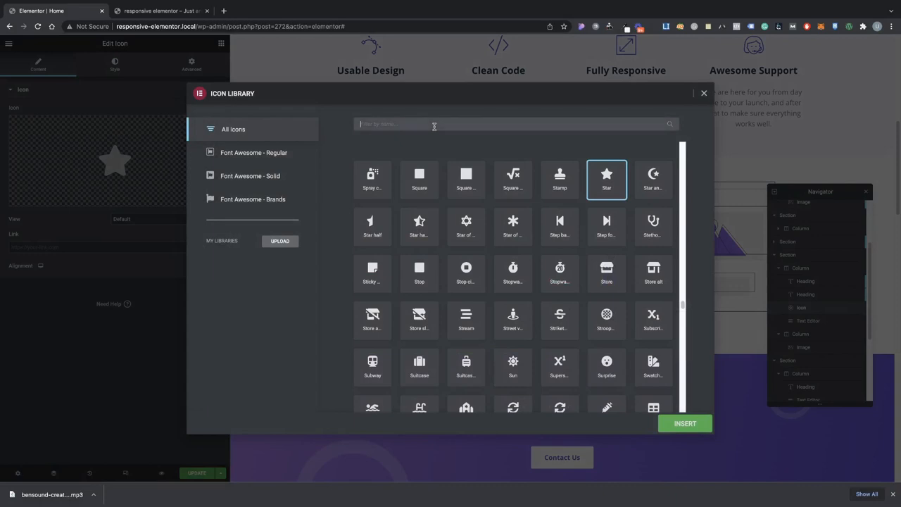
{"action": "type", "text": "pla"}
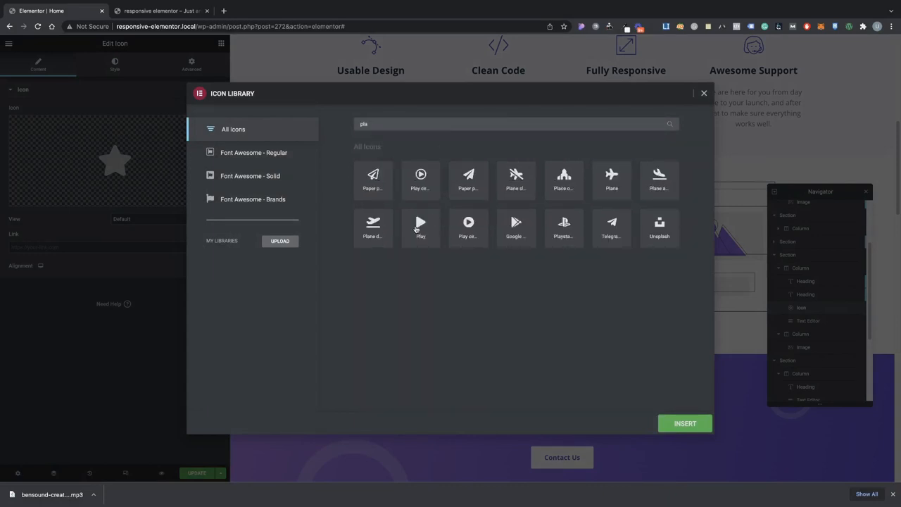
{"action": "left_click", "coordinate": [684, 423]}
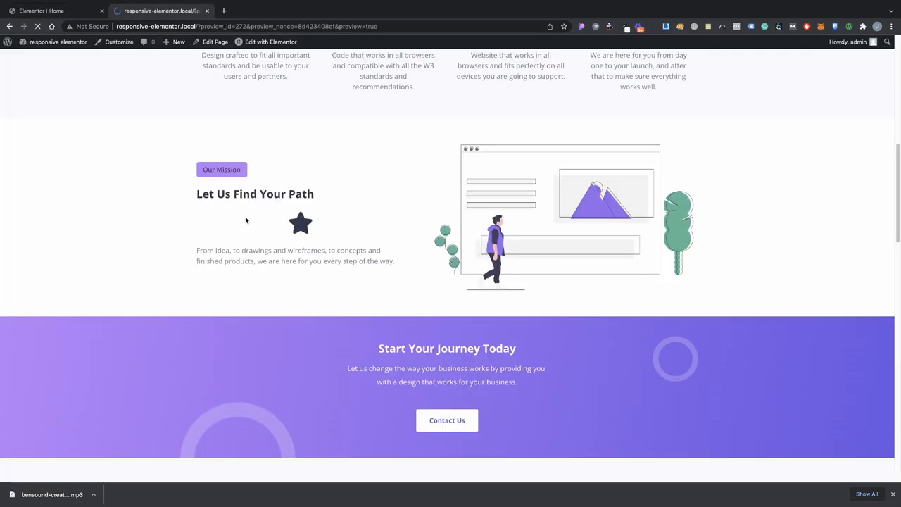
{"action": "scroll", "scroll_direction": "up", "scroll_amount": 3}
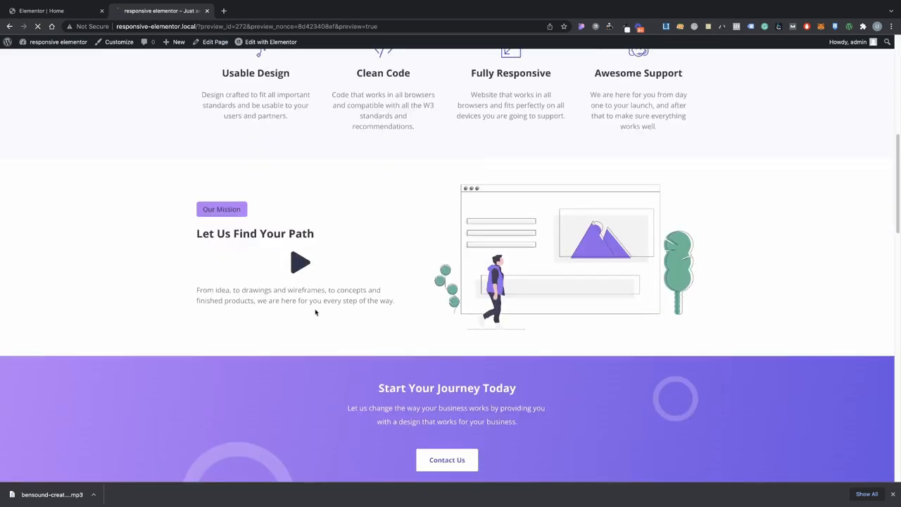
{"action": "scroll", "scroll_direction": "down", "scroll_amount": 3}
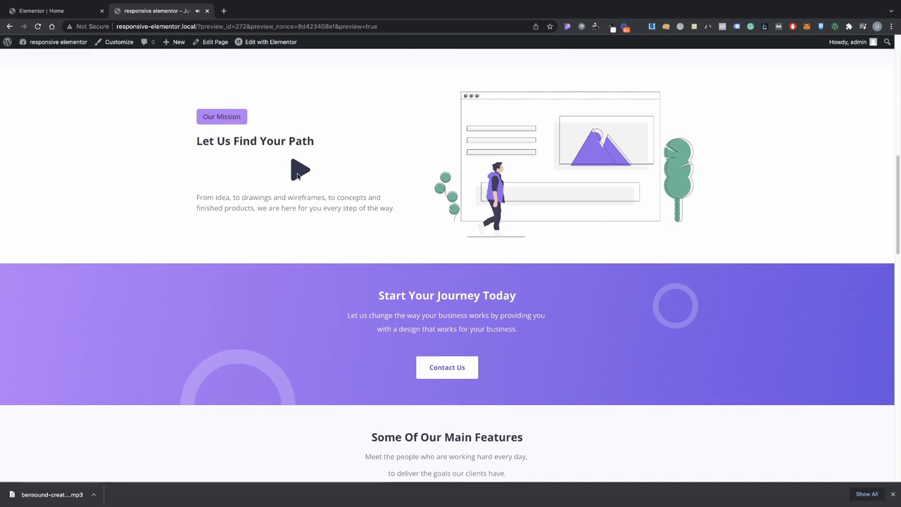
{"action": "left_click", "coordinate": [299, 169]}
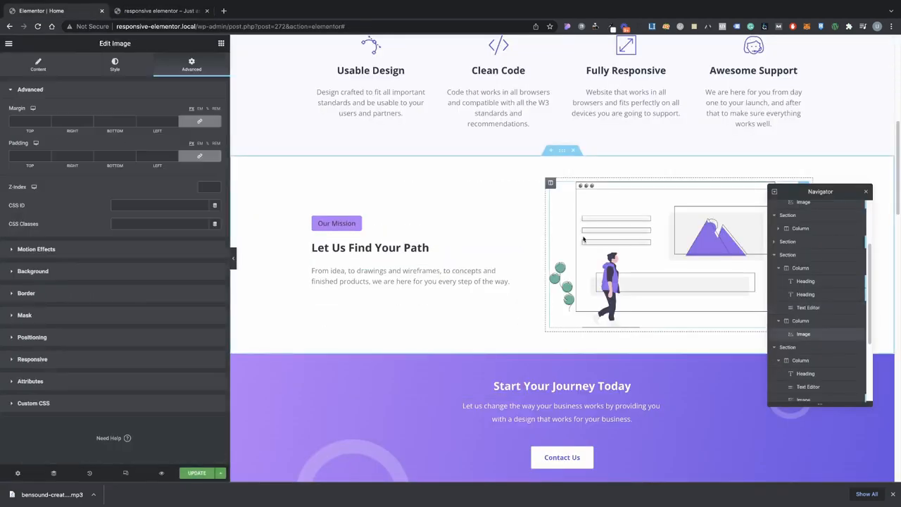
- Enter the audio-button CSS class on the mission illustration, save the page, and return to the editor
{"action": "type", "text": "audio-button"}
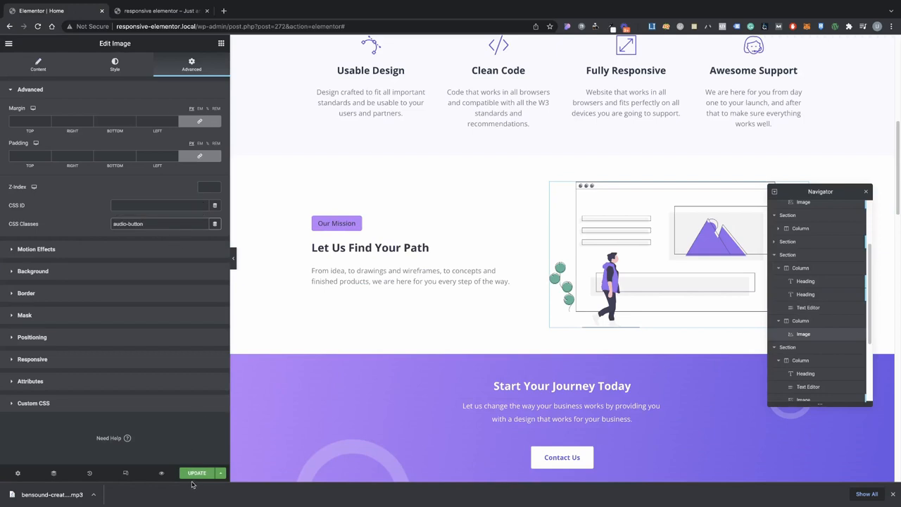
{"action": "left_click", "coordinate": [197, 472]}
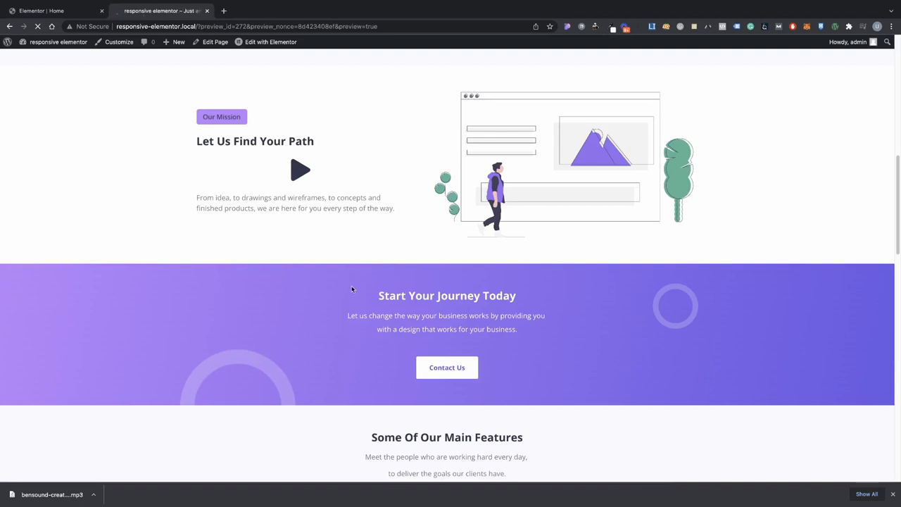
{"action": "scroll", "scroll_direction": "down", "scroll_amount": 3}
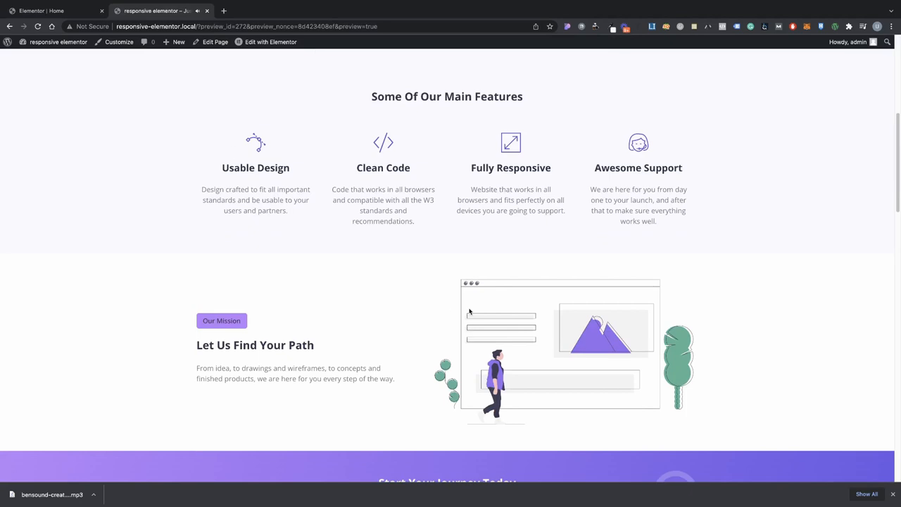
{"action": "left_click", "coordinate": [271, 41]}
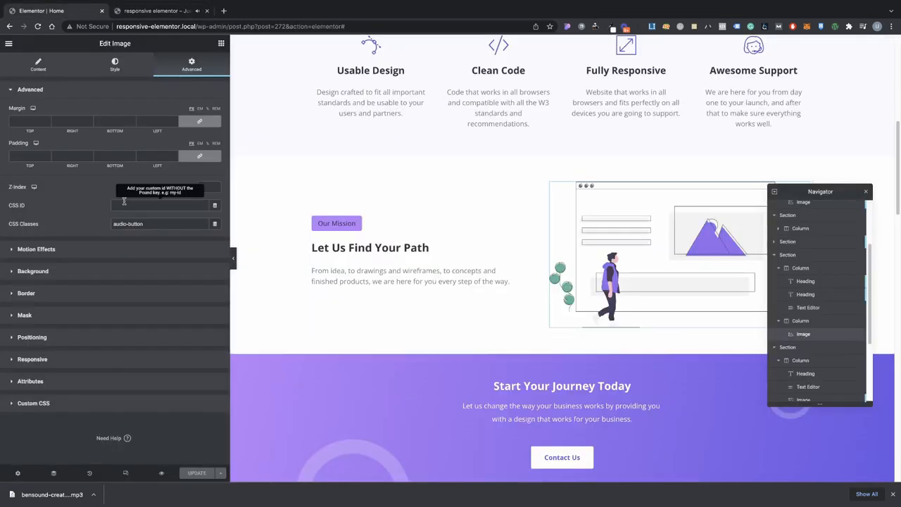
- Add the audio-button CSS class to the 'Let Us Find Your Path' heading's Advanced settings
{"action": "double_click", "coordinate": [138, 223]}
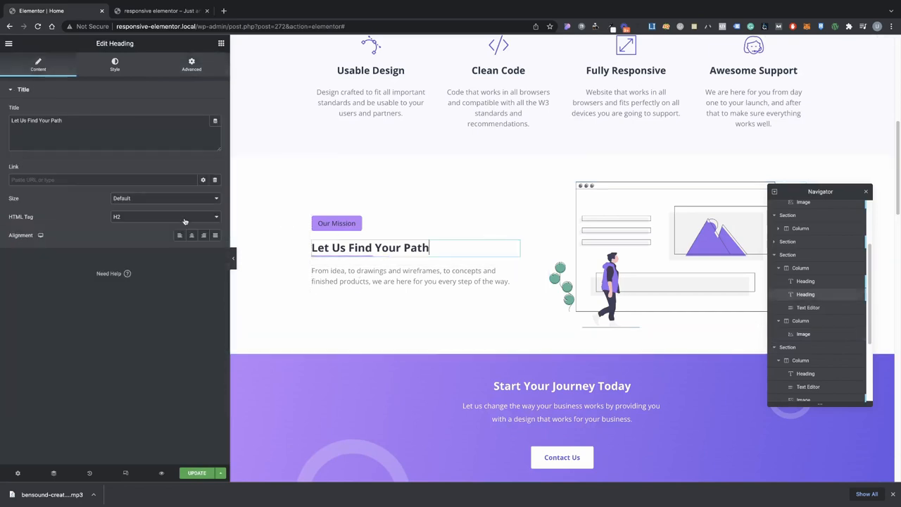
{"action": "left_click", "coordinate": [191, 63]}
{"action": "type", "text": "headings1"}
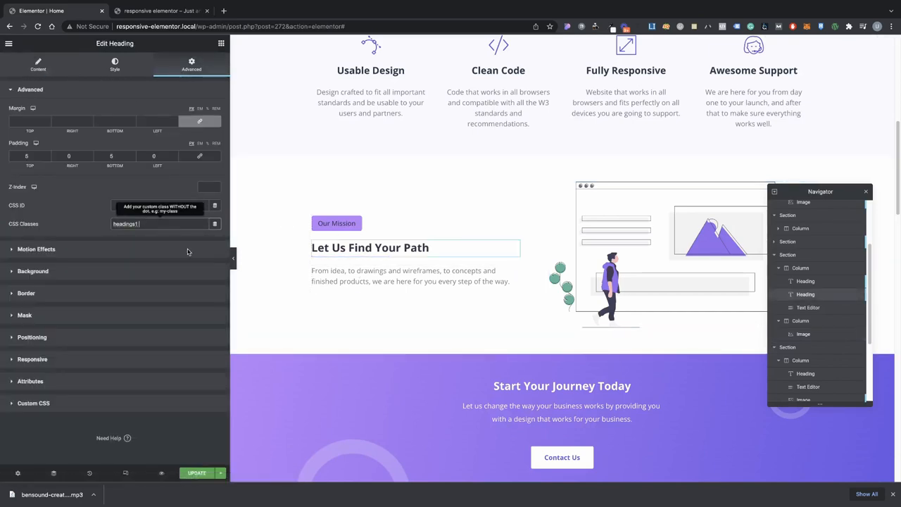
{"action": "type", "text": "audio-button"}
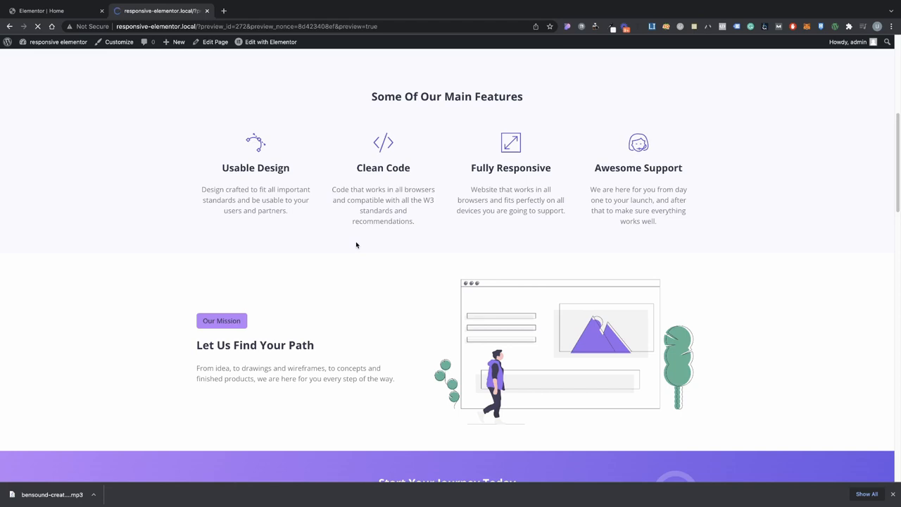
{"action": "scroll", "scroll_direction": "up", "scroll_amount": 3}
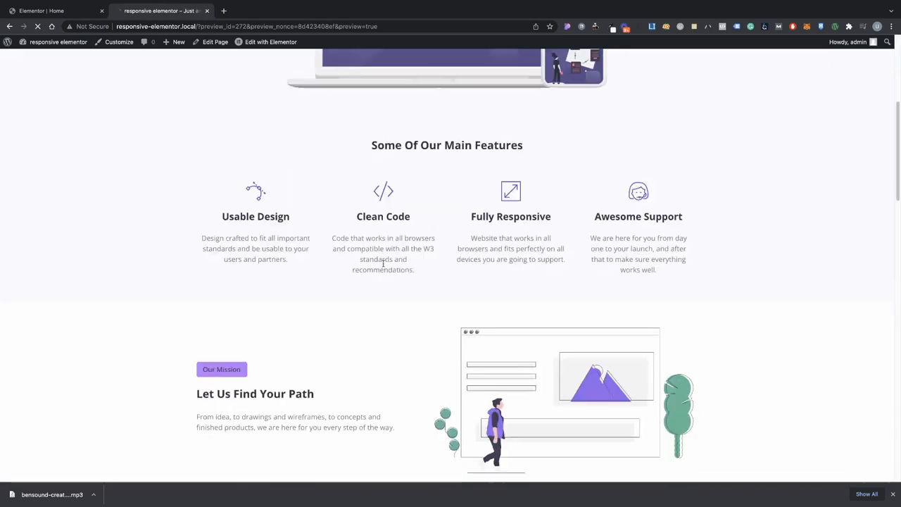
{"action": "scroll", "scroll_direction": "down", "scroll_amount": 3}
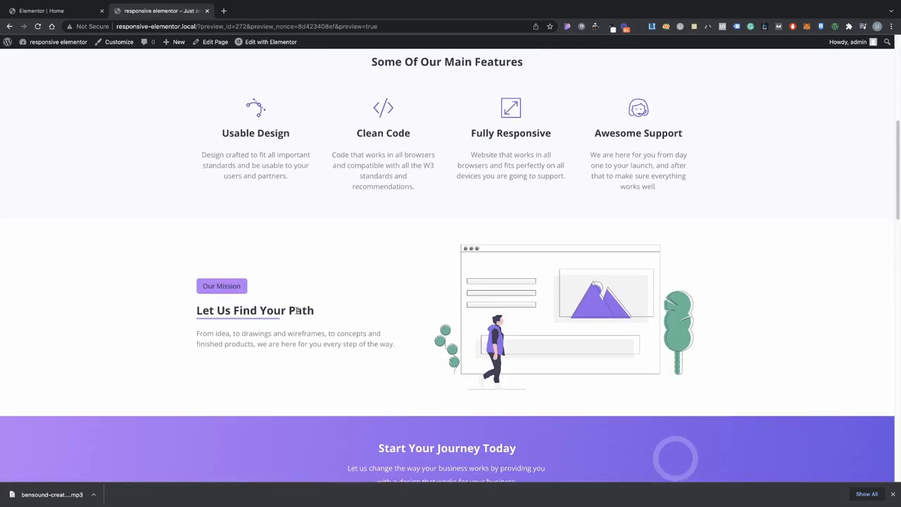
{"action": "scroll", "scroll_direction": "up", "scroll_amount": 3}
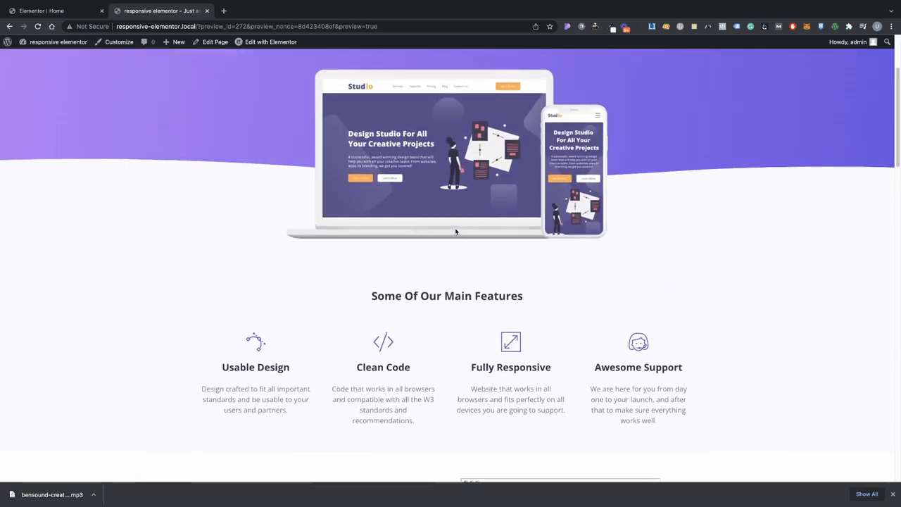
{"action": "scroll", "scroll_direction": "up", "scroll_amount": 3}
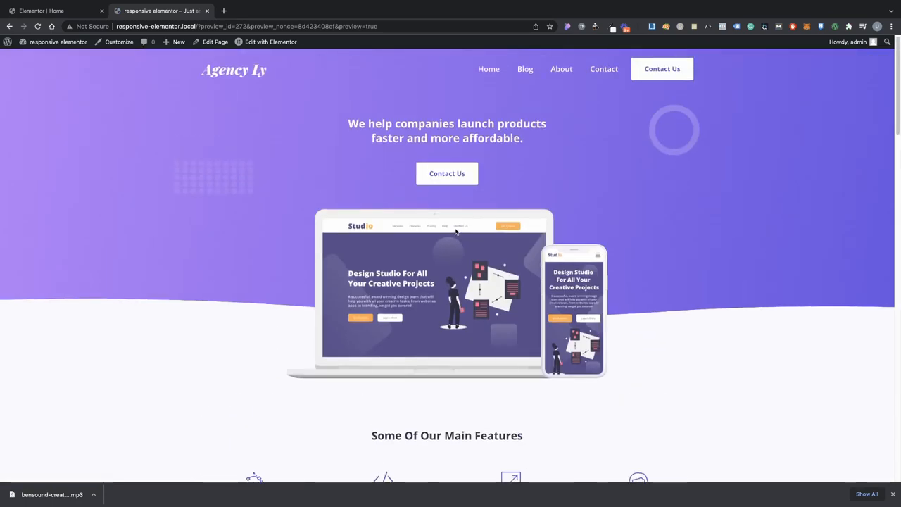